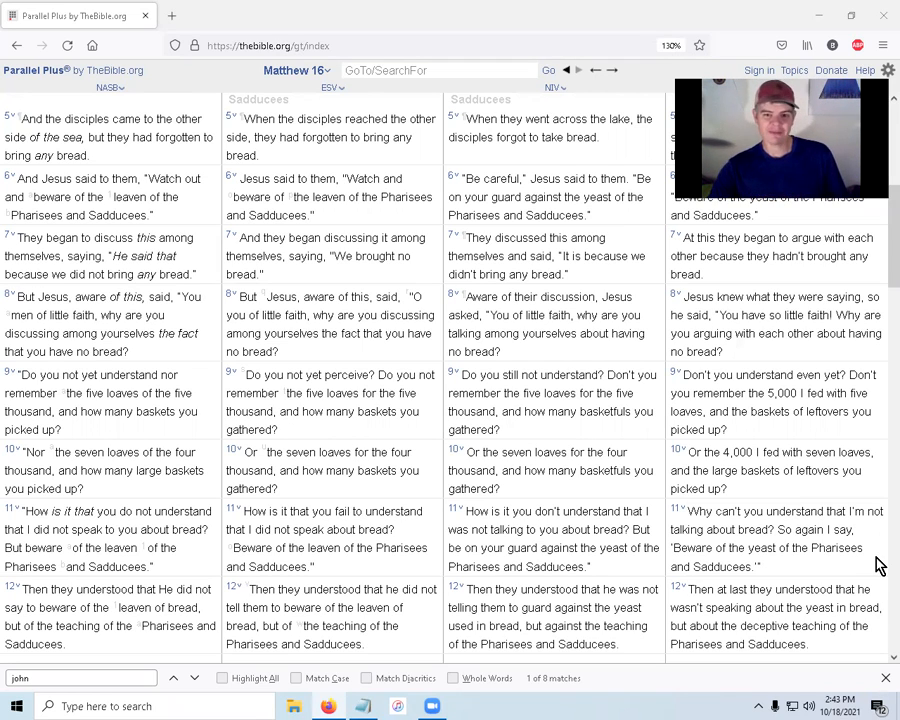
mouse_move(462, 390)
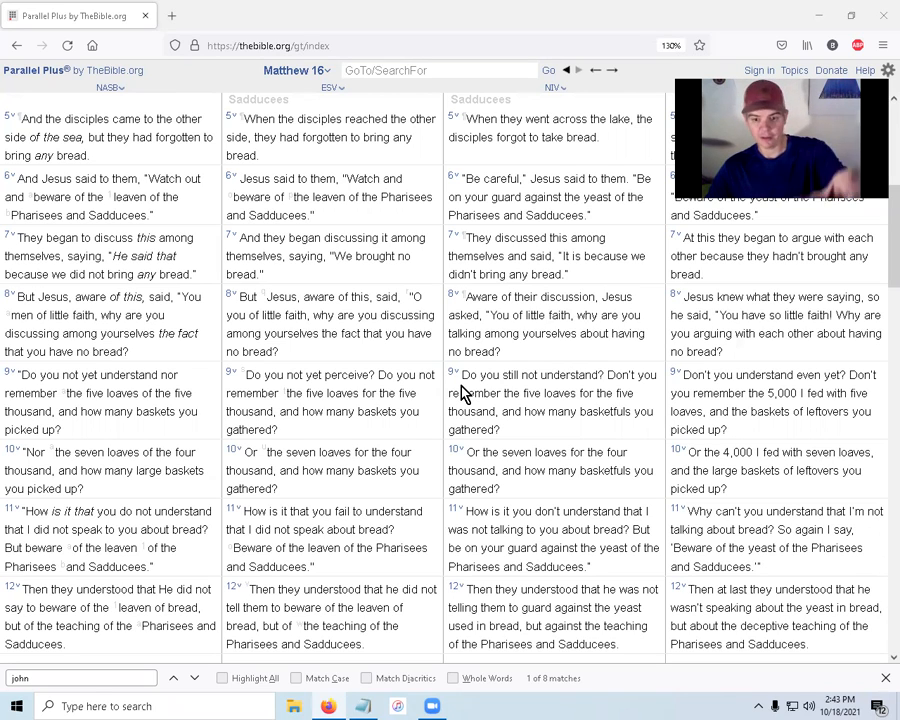
mouse_move(562, 390)
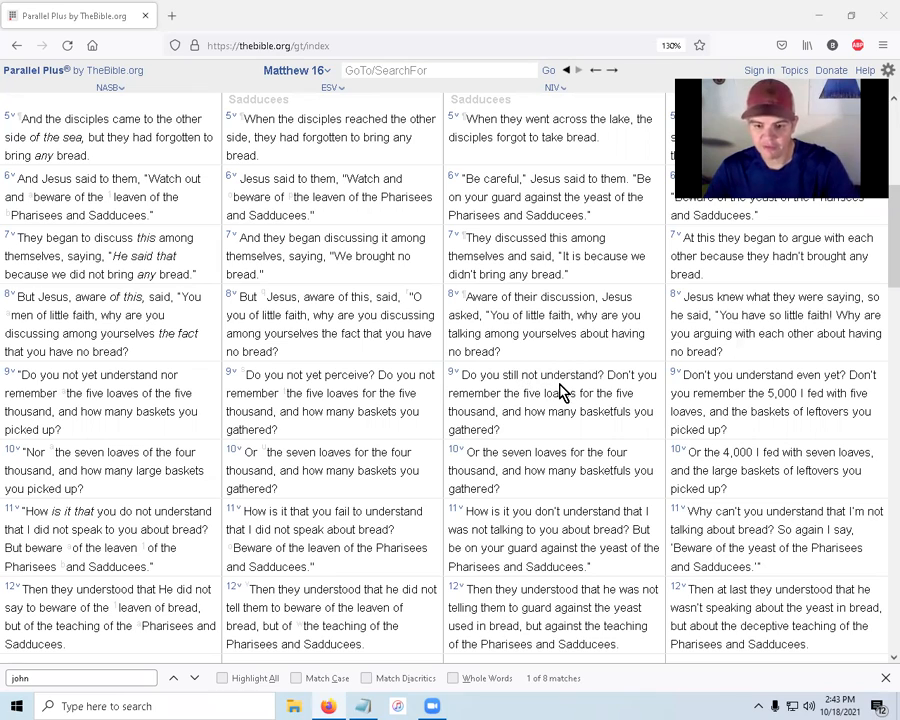
mouse_move(550, 398)
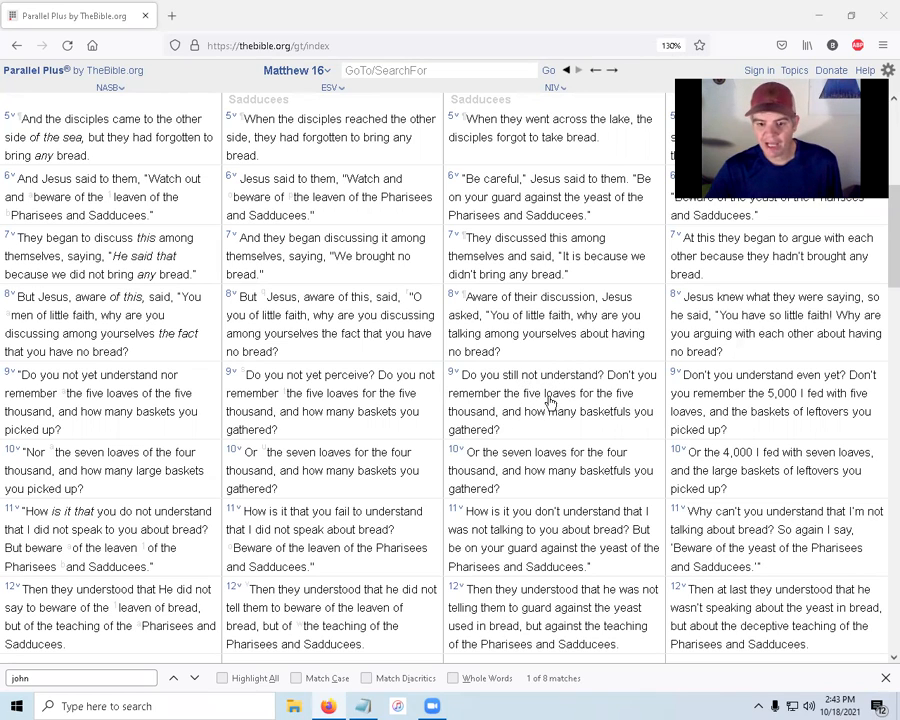
mouse_move(617, 420)
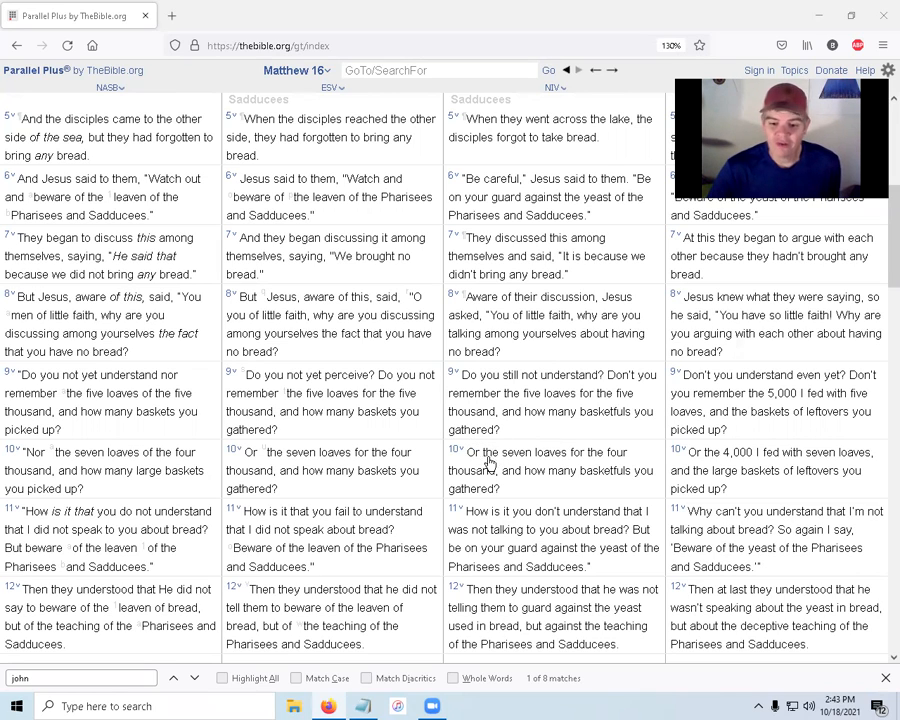
mouse_move(534, 480)
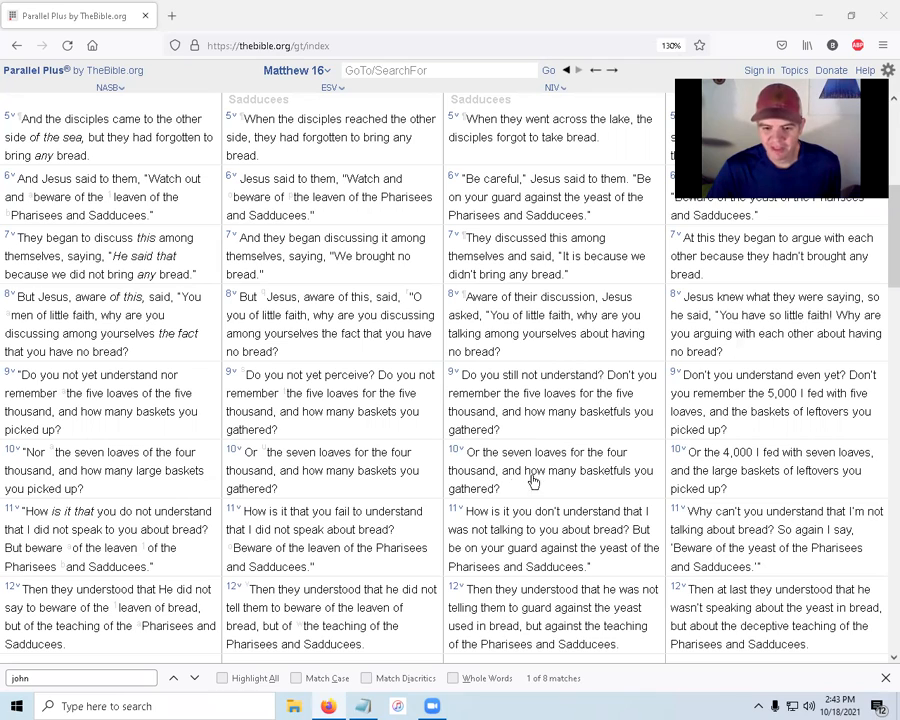
mouse_move(485, 521)
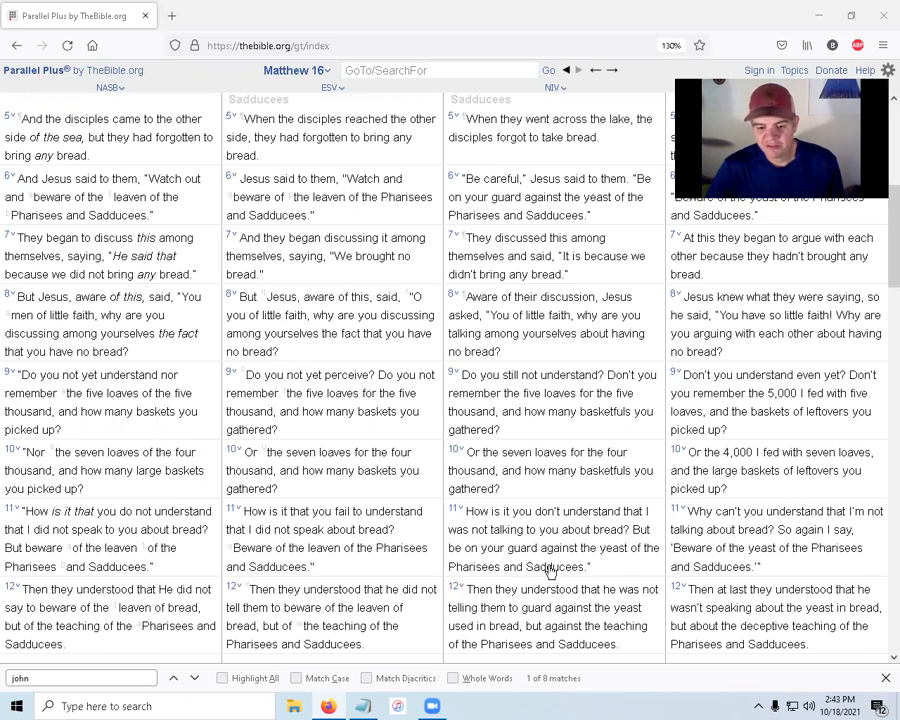
Step: Scroll Matthew 16 down to verses 12–13 and the Peter's Confession heading
scroll("down", 3)
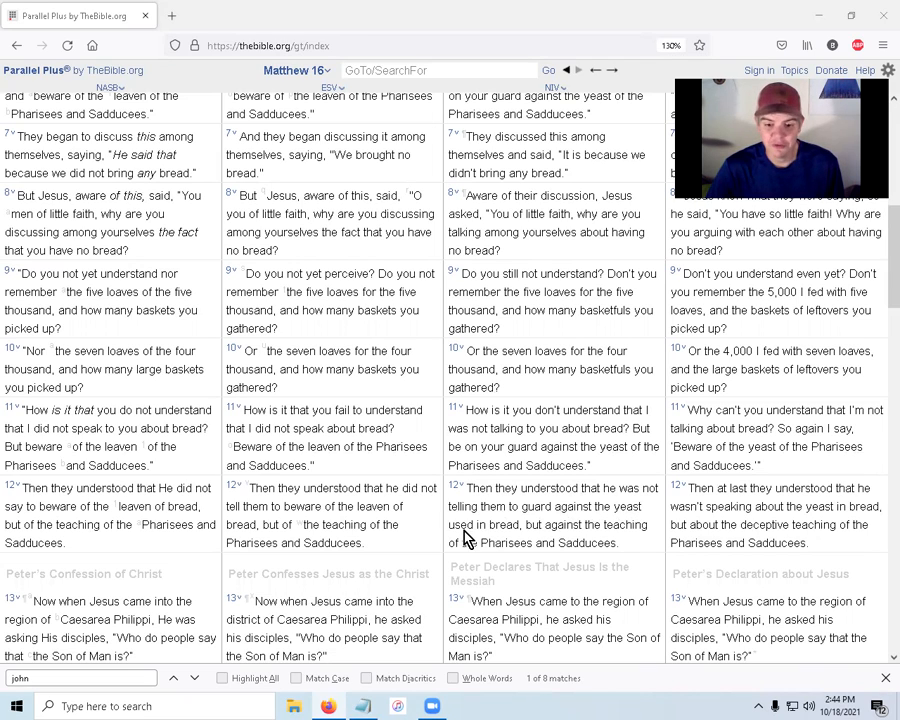
mouse_move(635, 533)
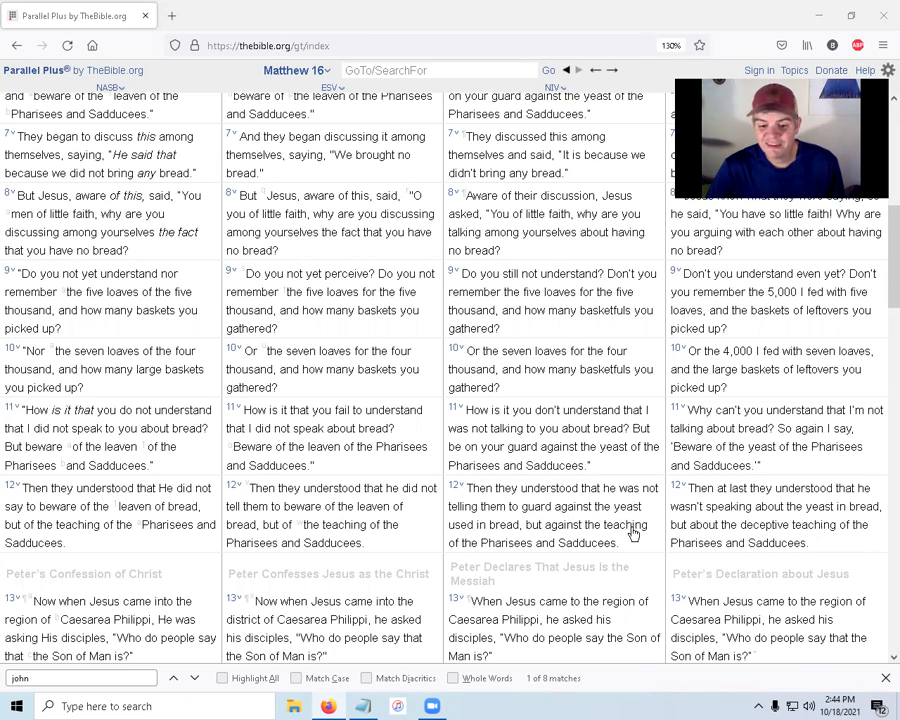
mouse_move(628, 547)
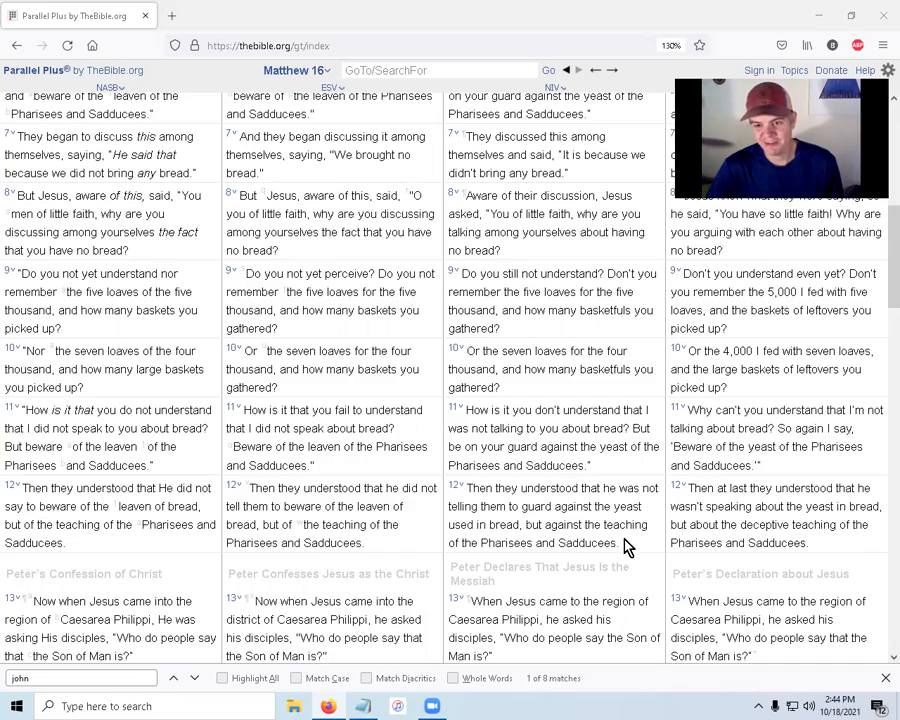
Step: Scroll further so verses 13–18 of Peter's confession fill the four columns
scroll("down", 3)
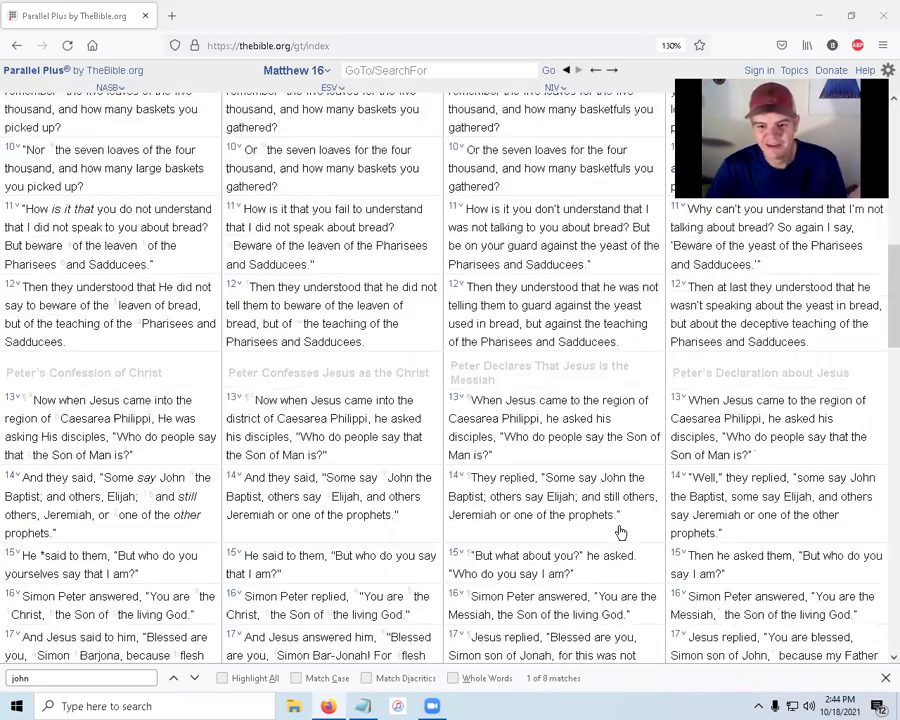
scroll("down", 3)
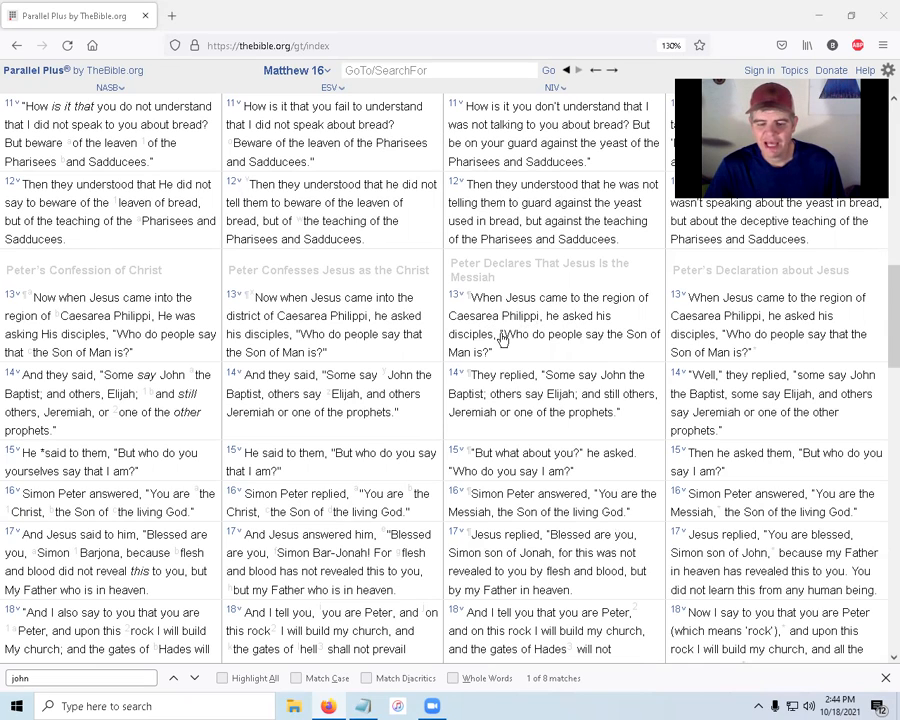
mouse_move(627, 342)
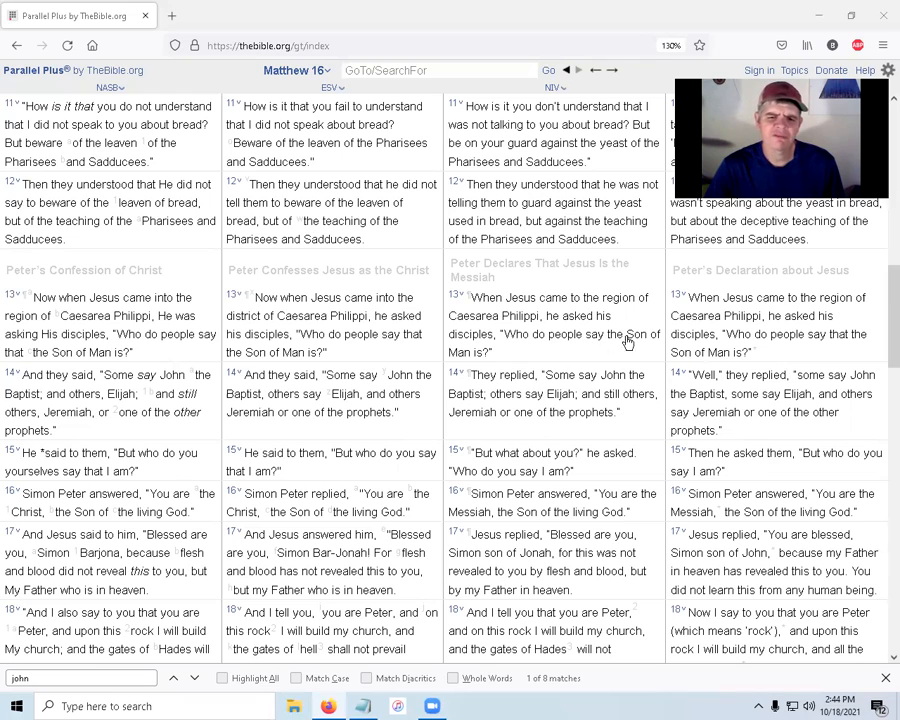
mouse_move(484, 380)
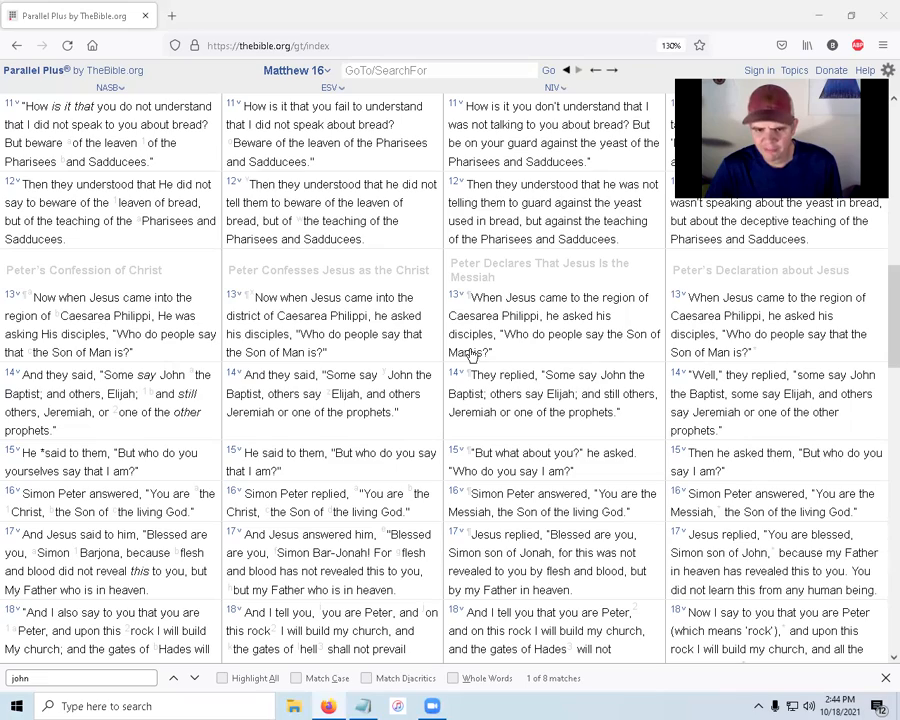
Step: Scroll down to verses 19–20, the keys of the kingdom and charge to tell no one
scroll("down", 3)
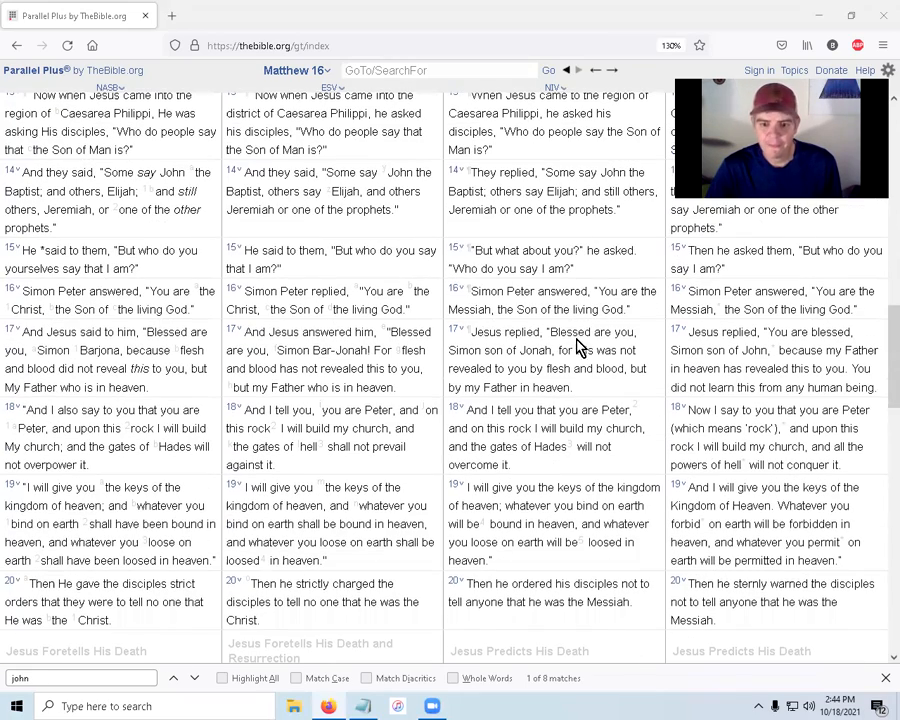
mouse_move(595, 260)
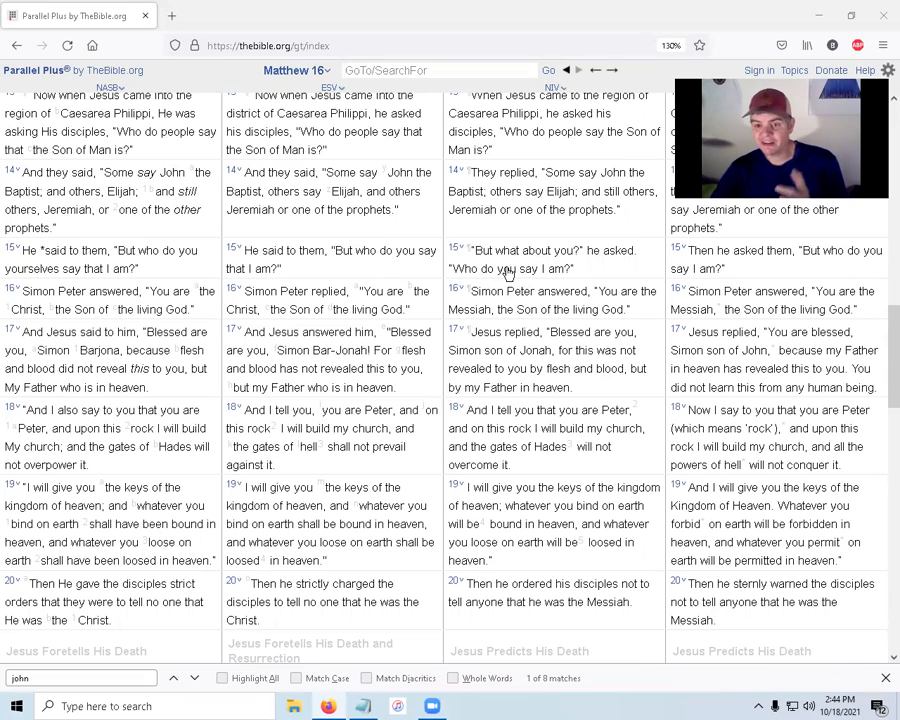
mouse_move(487, 305)
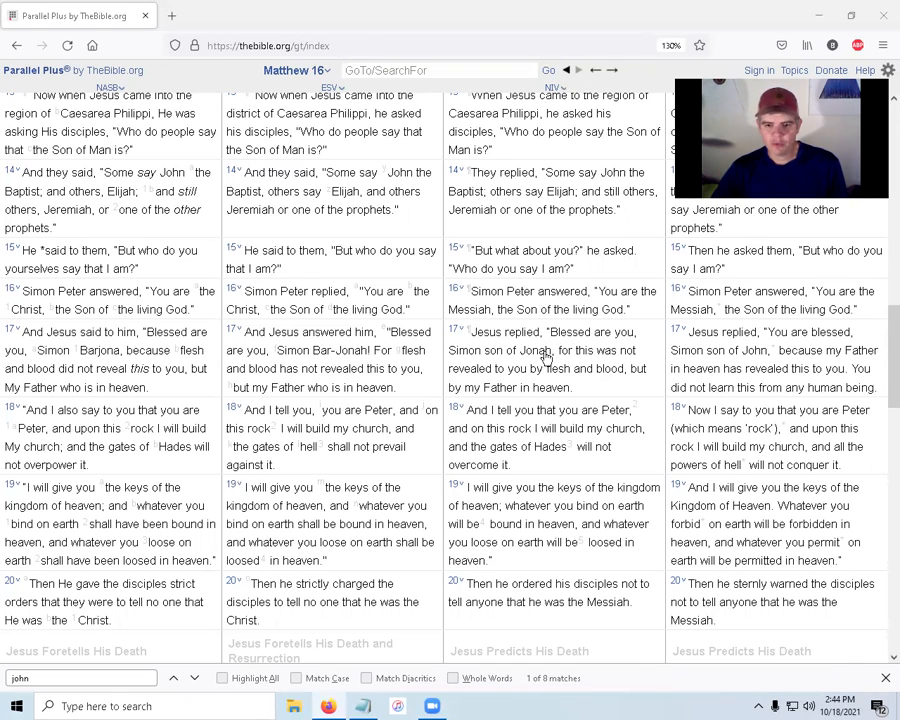
mouse_move(519, 378)
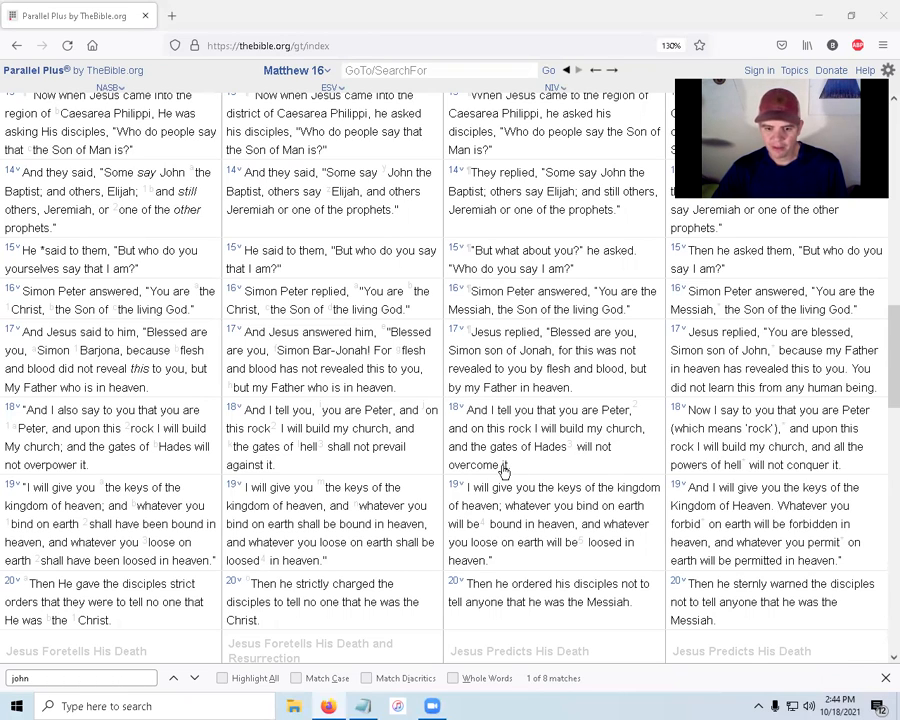
mouse_move(620, 493)
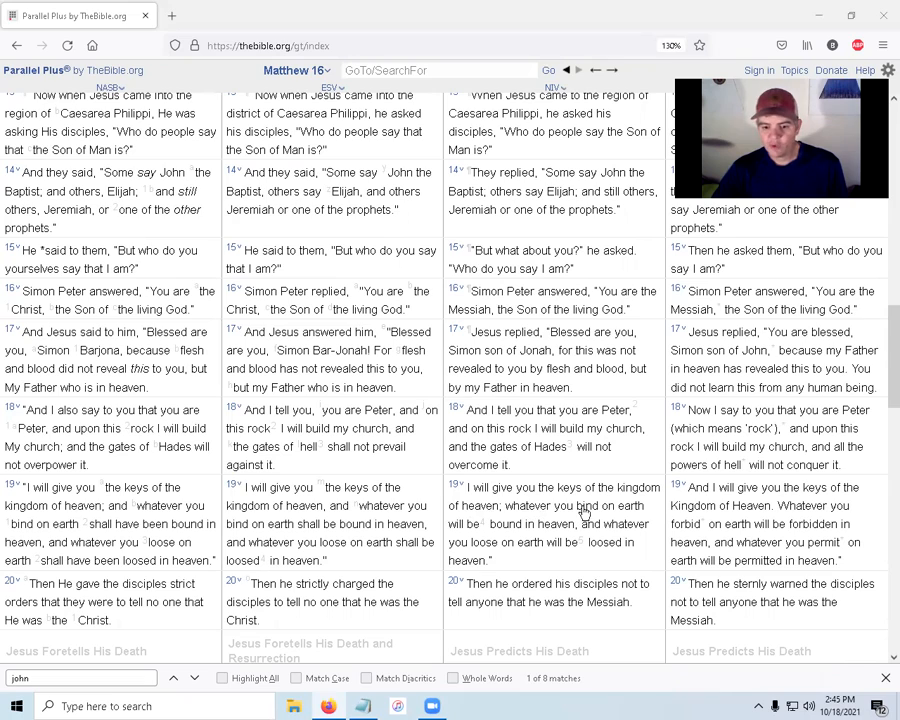
mouse_move(515, 530)
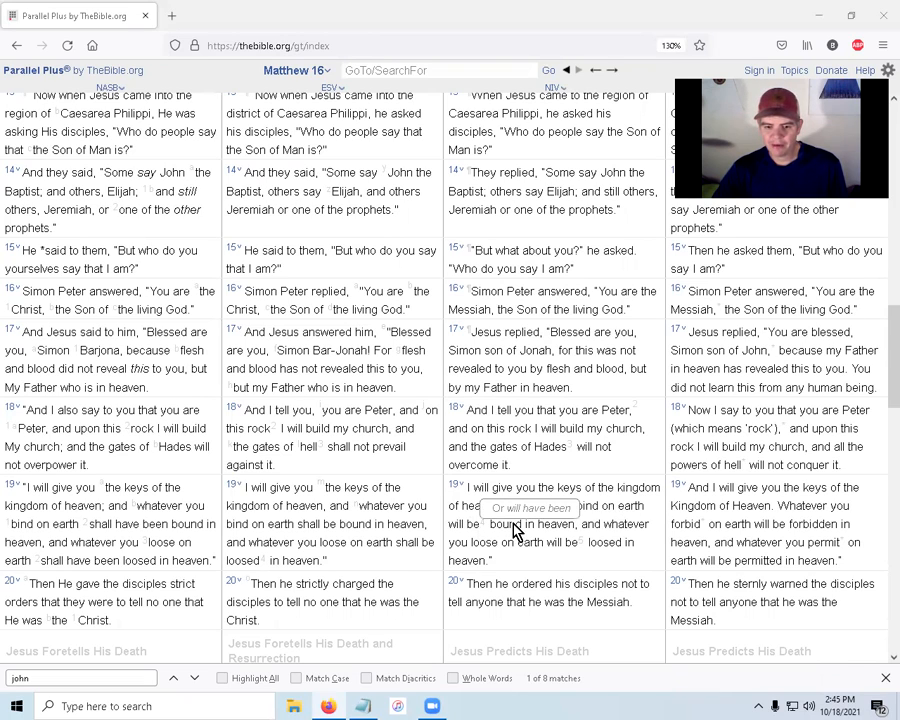
mouse_move(505, 548)
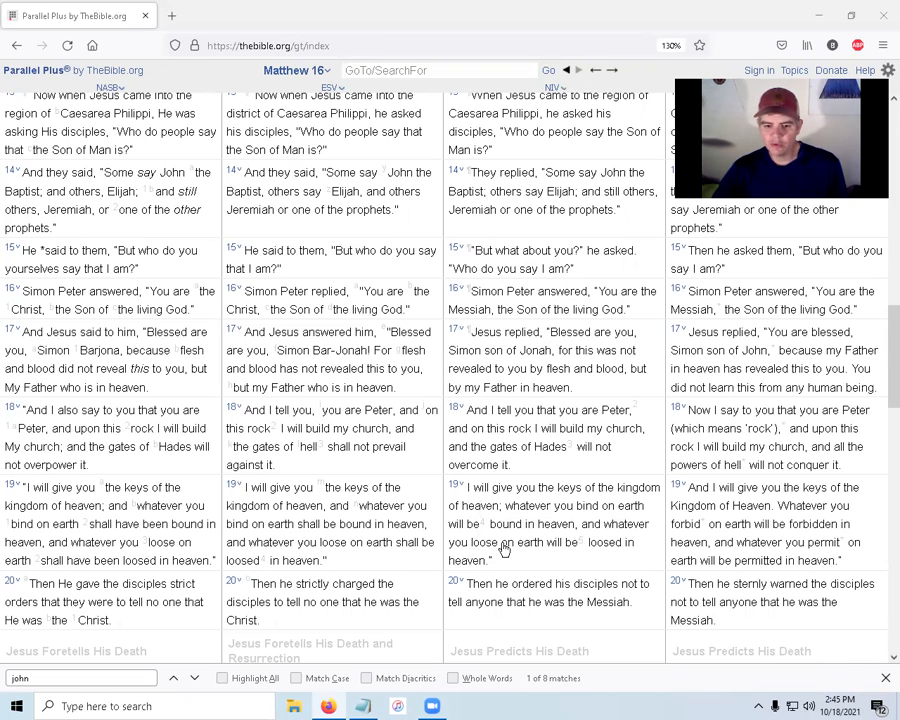
mouse_move(520, 563)
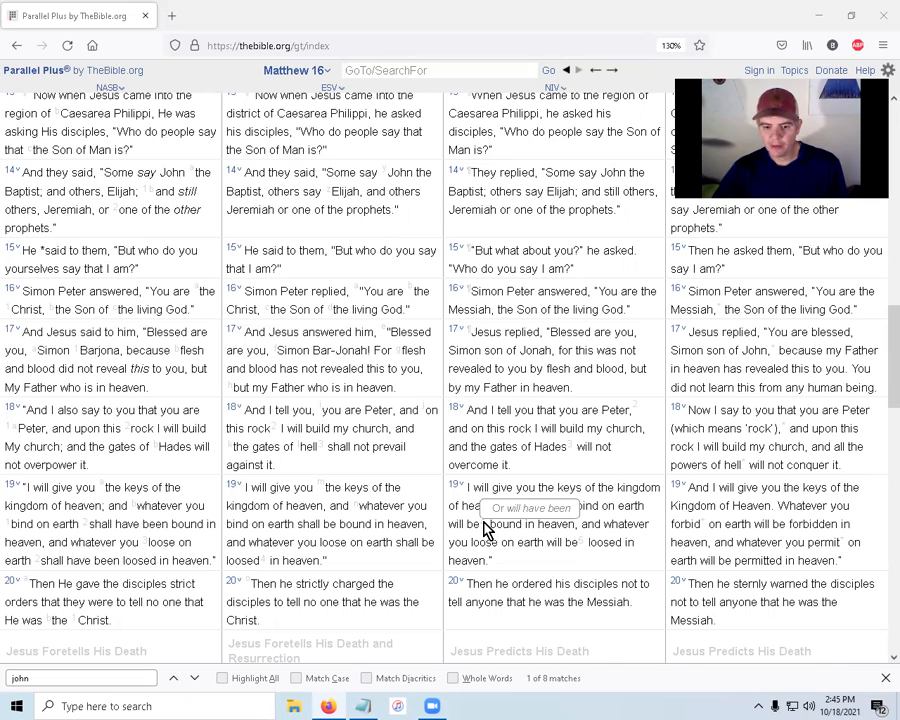
mouse_move(500, 533)
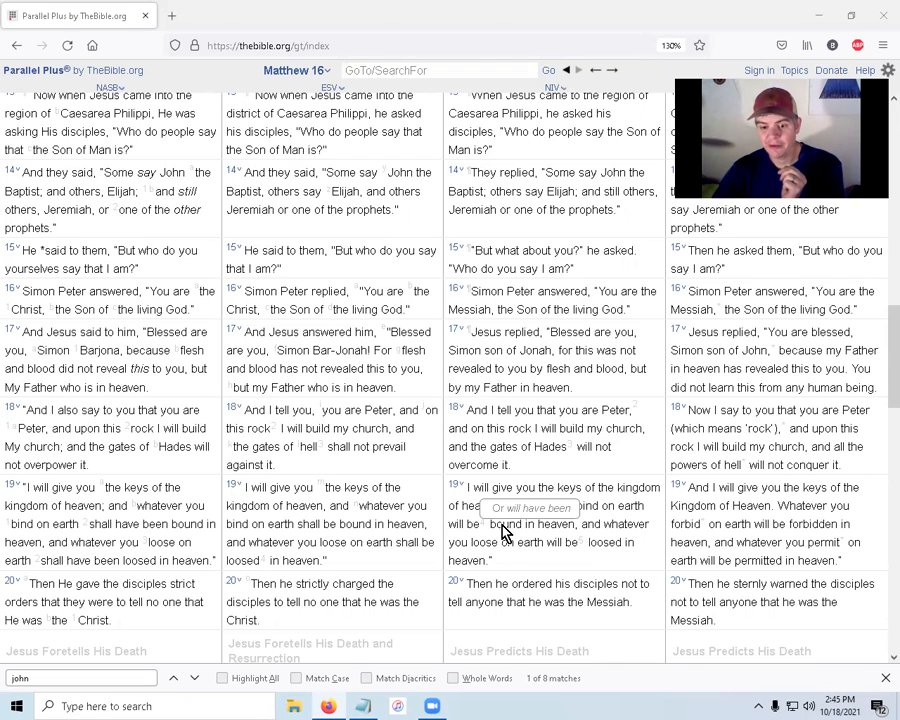
mouse_move(531, 567)
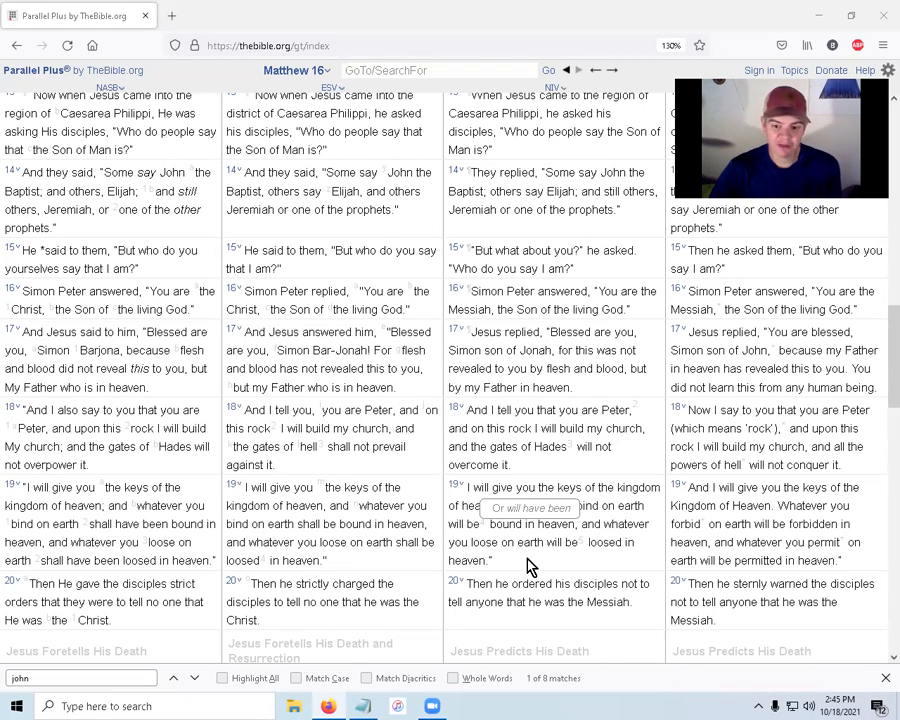
mouse_move(586, 550)
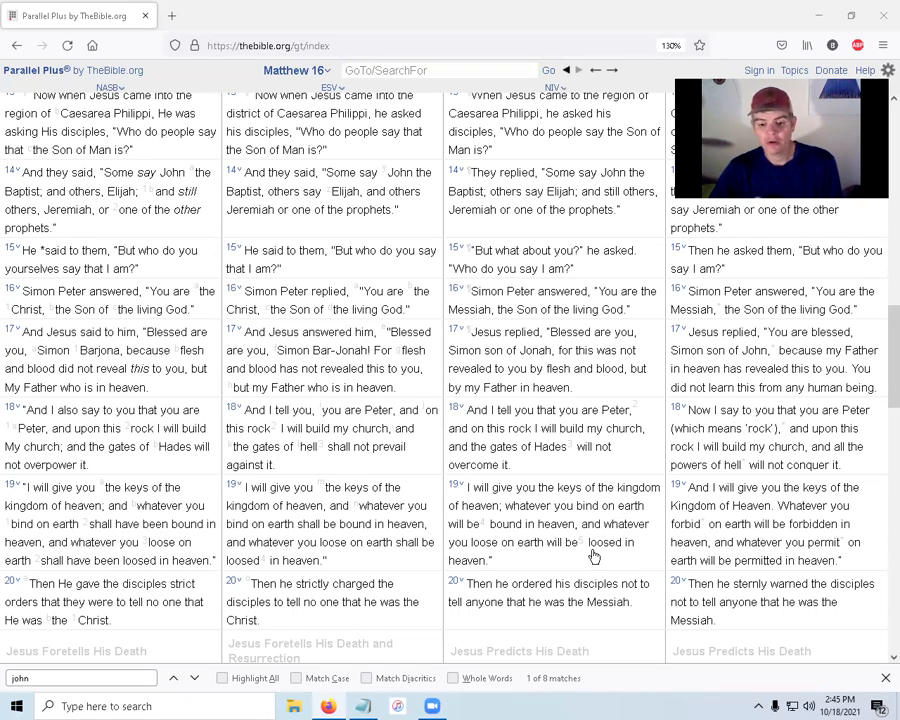
mouse_move(549, 570)
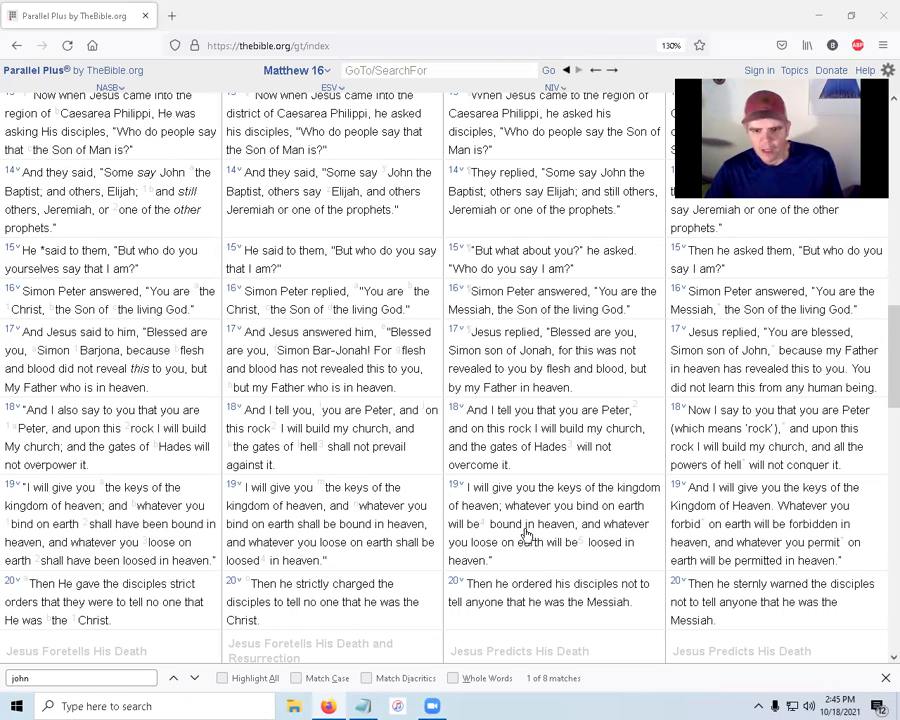
Step: Scroll through Matthew 16 verses 21–28, Jesus foretelling his death and discipleship's cost
scroll("down", 3)
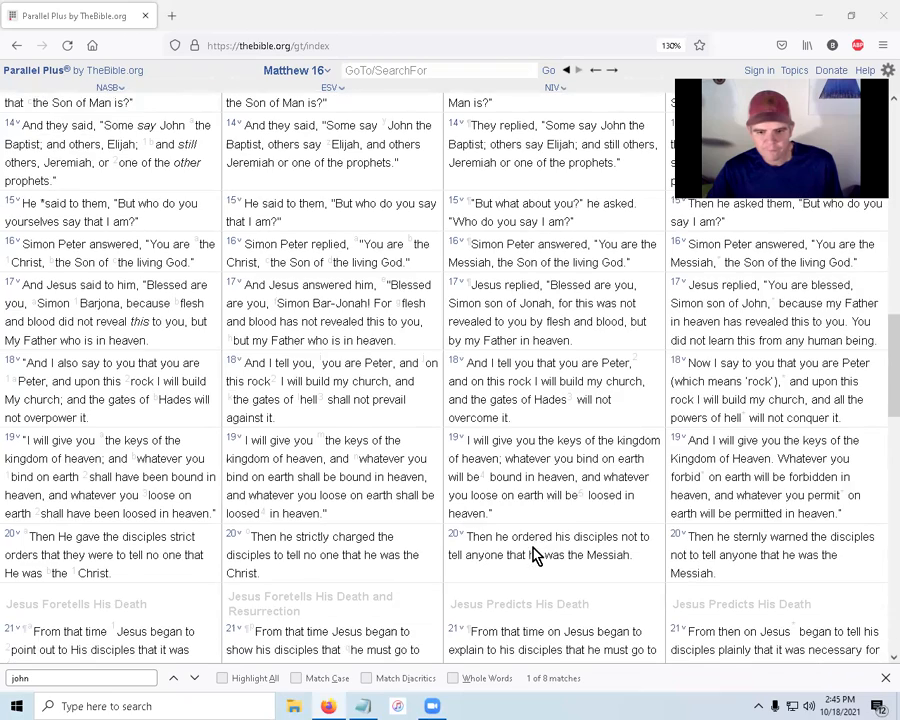
scroll("down", 3)
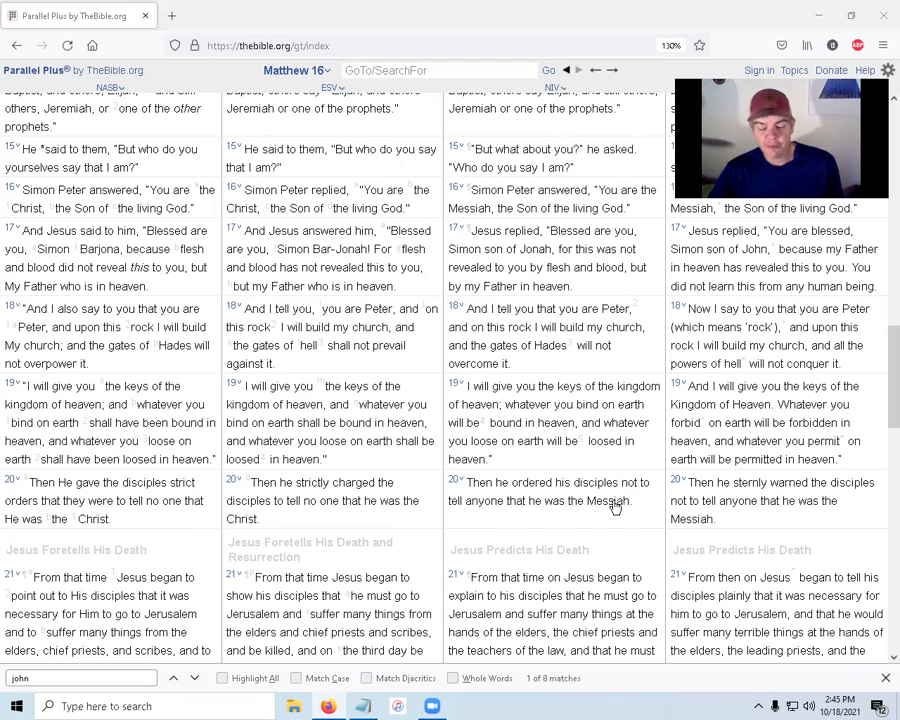
mouse_move(483, 207)
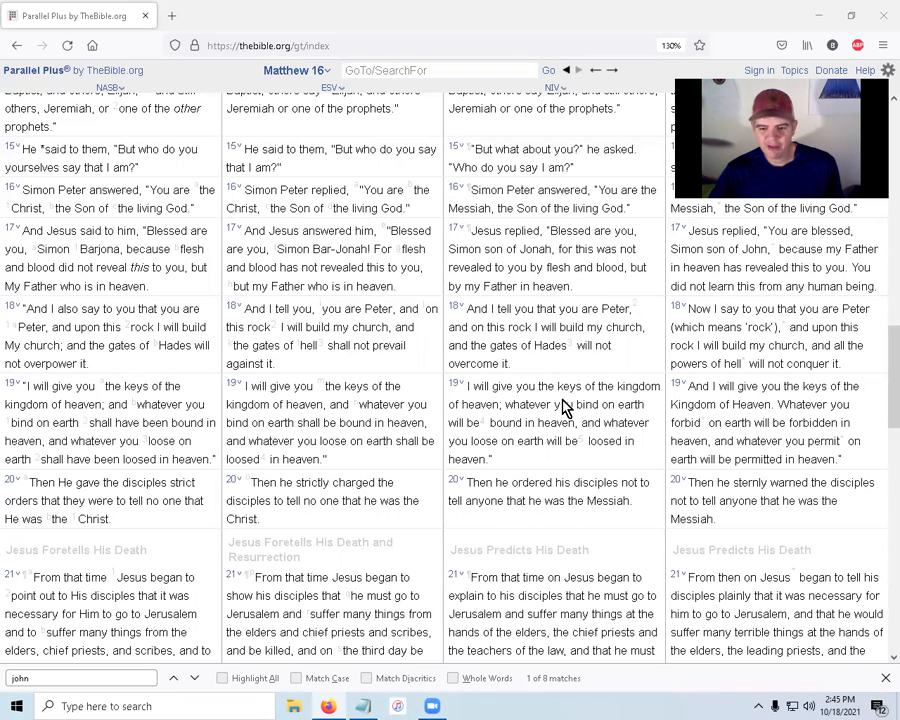
mouse_move(568, 500)
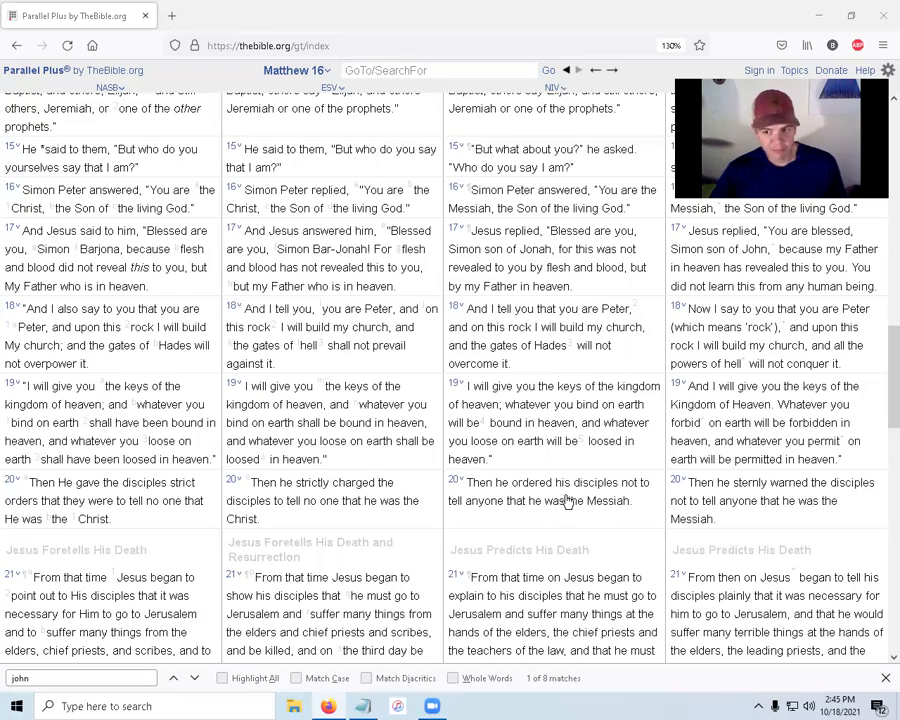
scroll("down", 3)
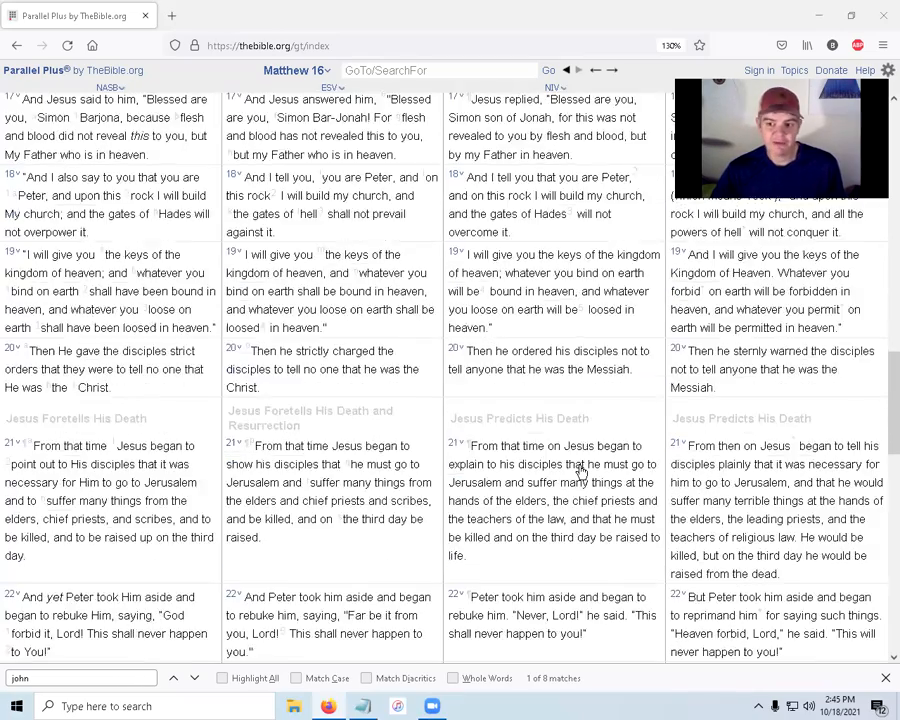
scroll("down", 3)
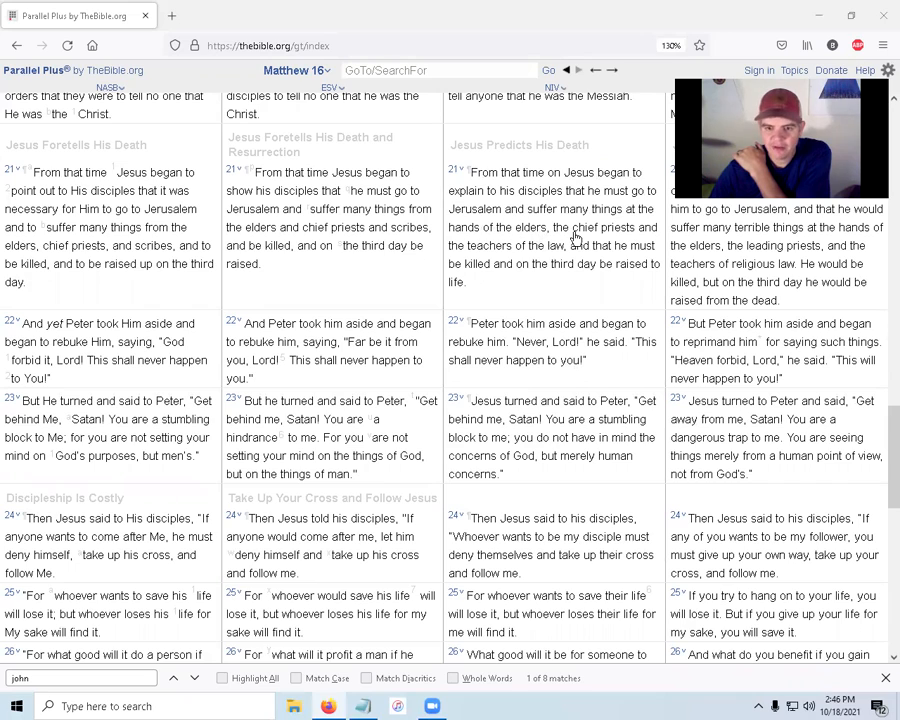
mouse_move(600, 255)
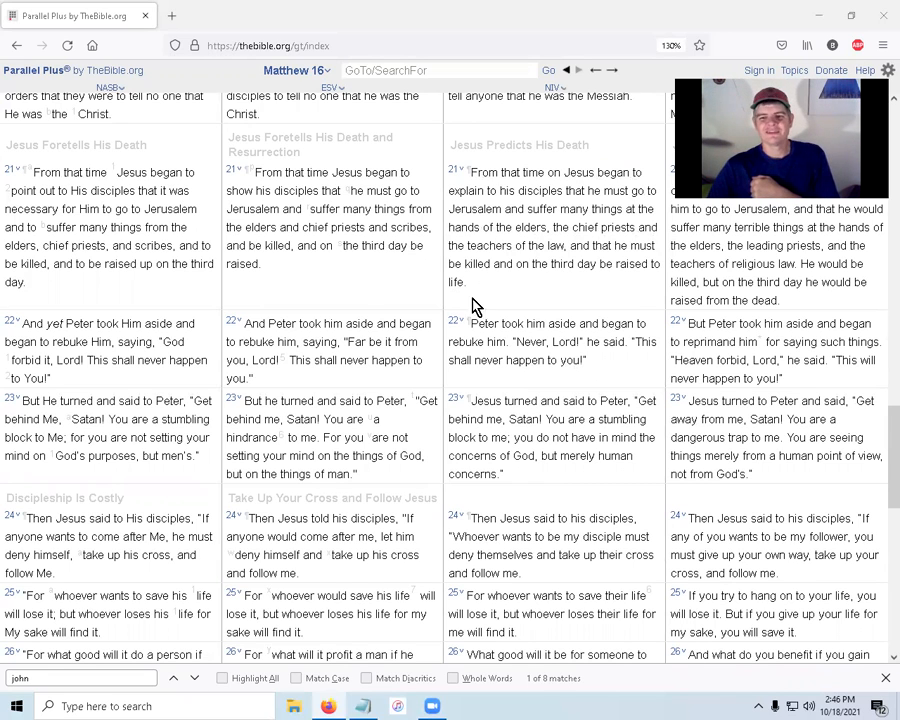
scroll("down", 3)
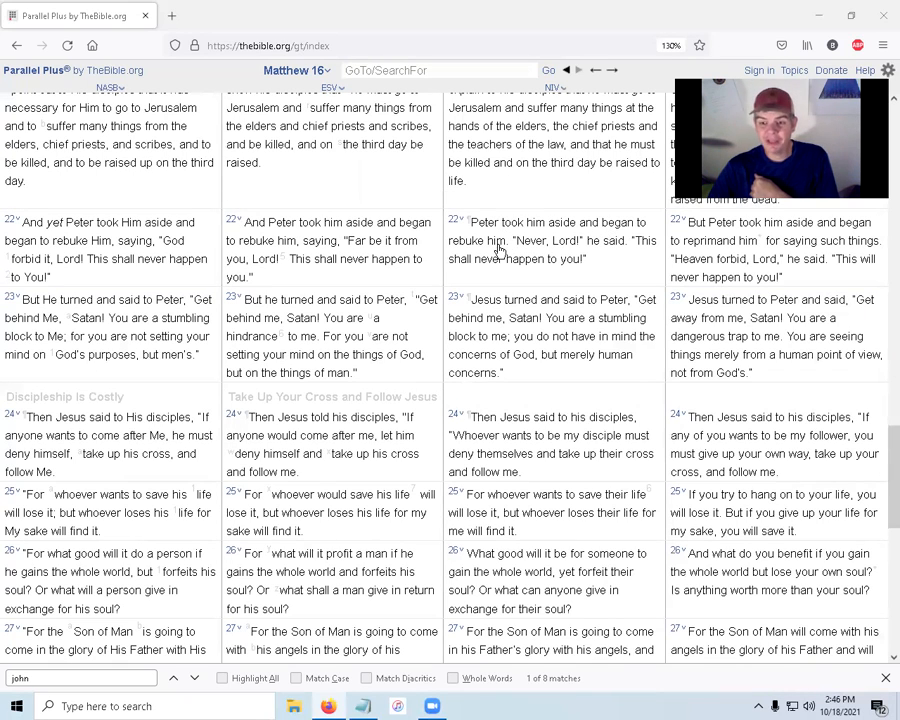
mouse_move(630, 252)
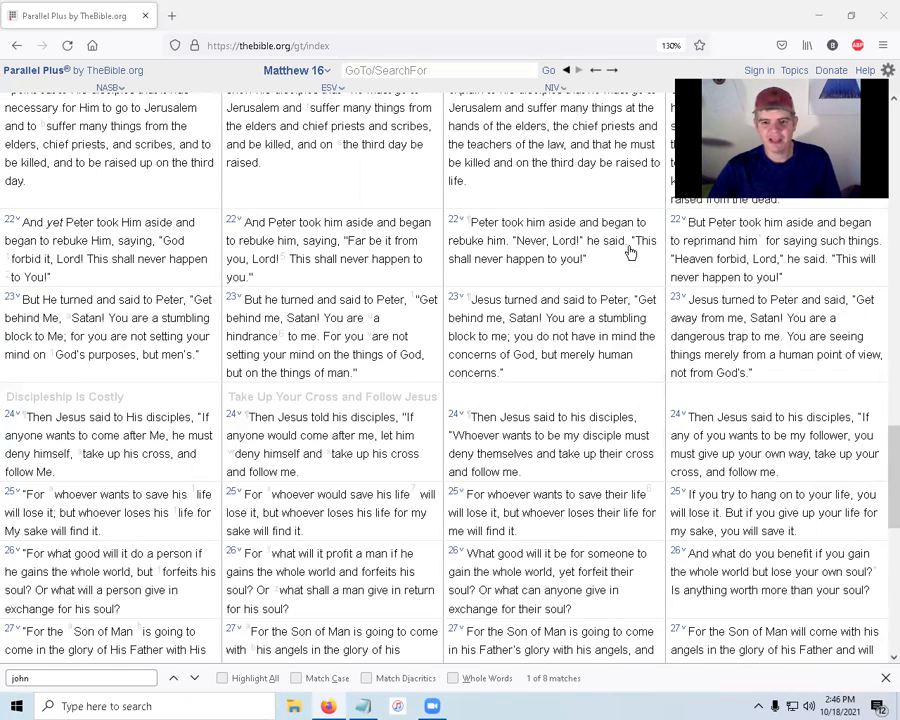
mouse_move(565, 267)
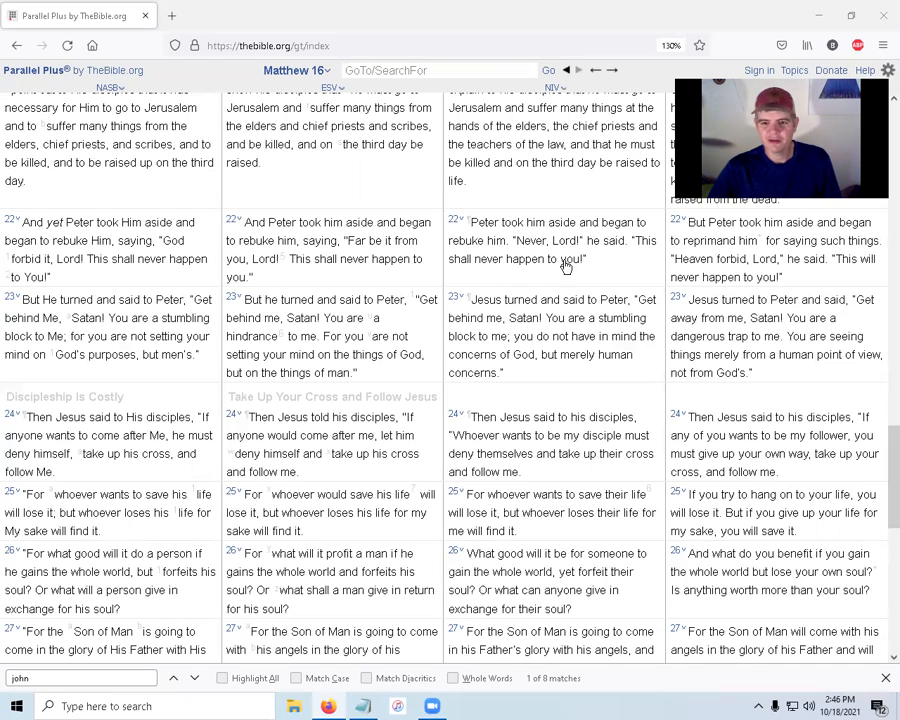
scroll("down", 3)
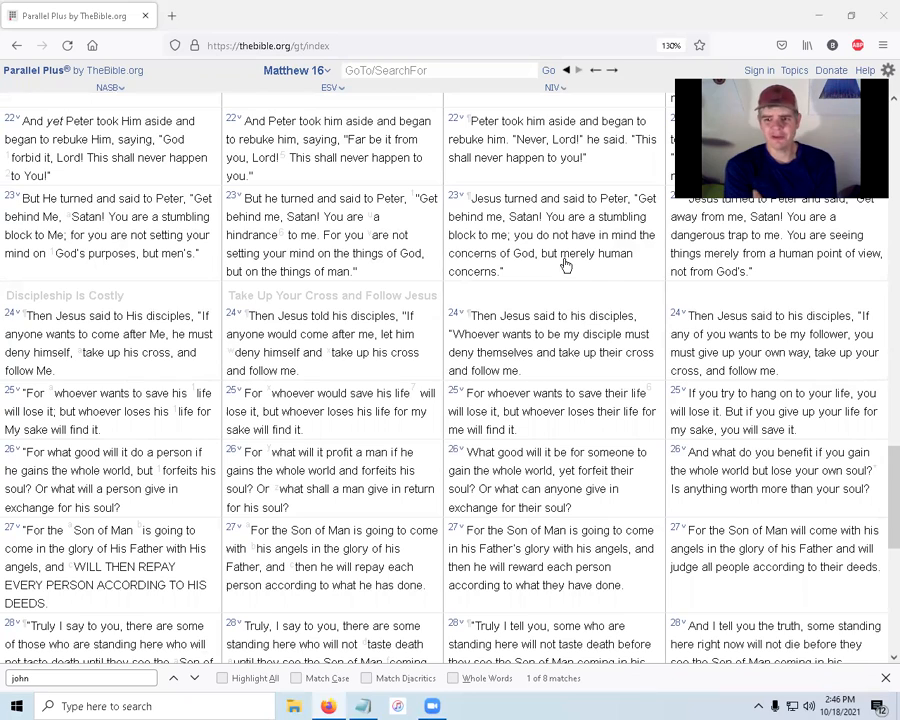
mouse_move(510, 203)
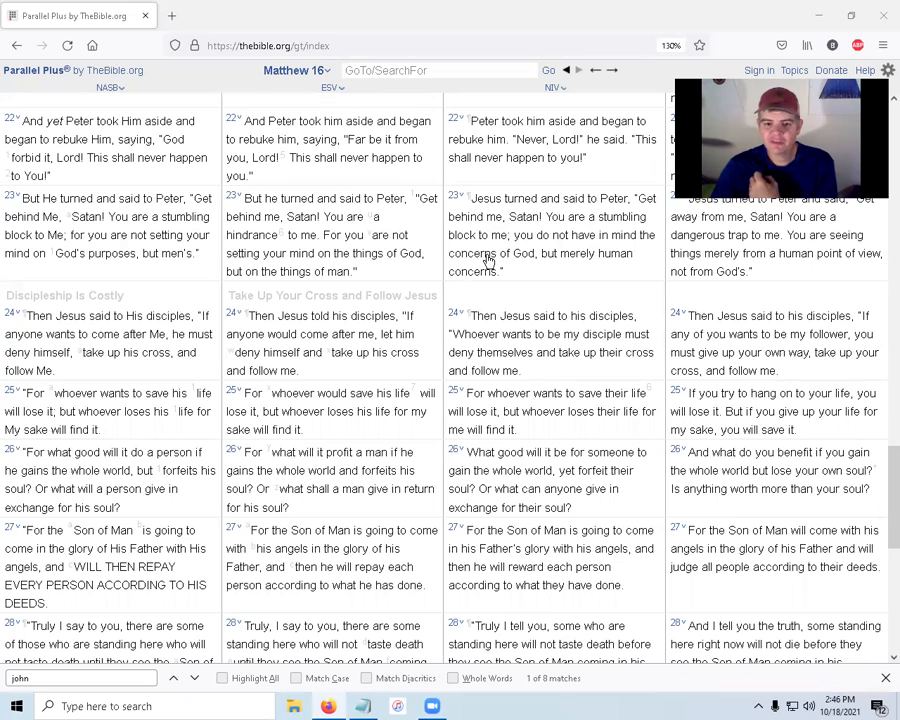
mouse_move(606, 264)
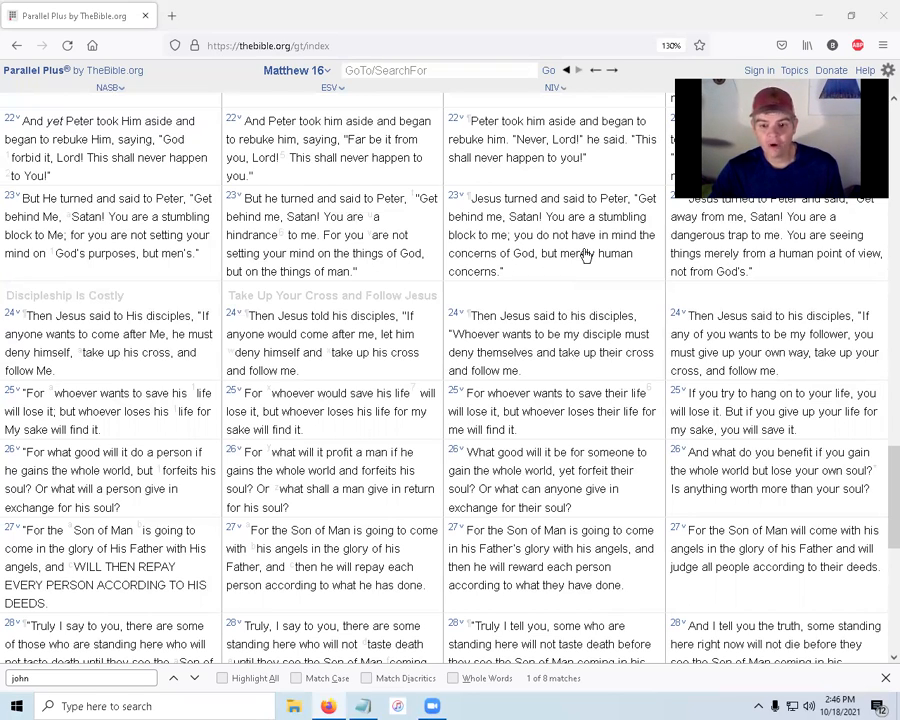
scroll("down", 3)
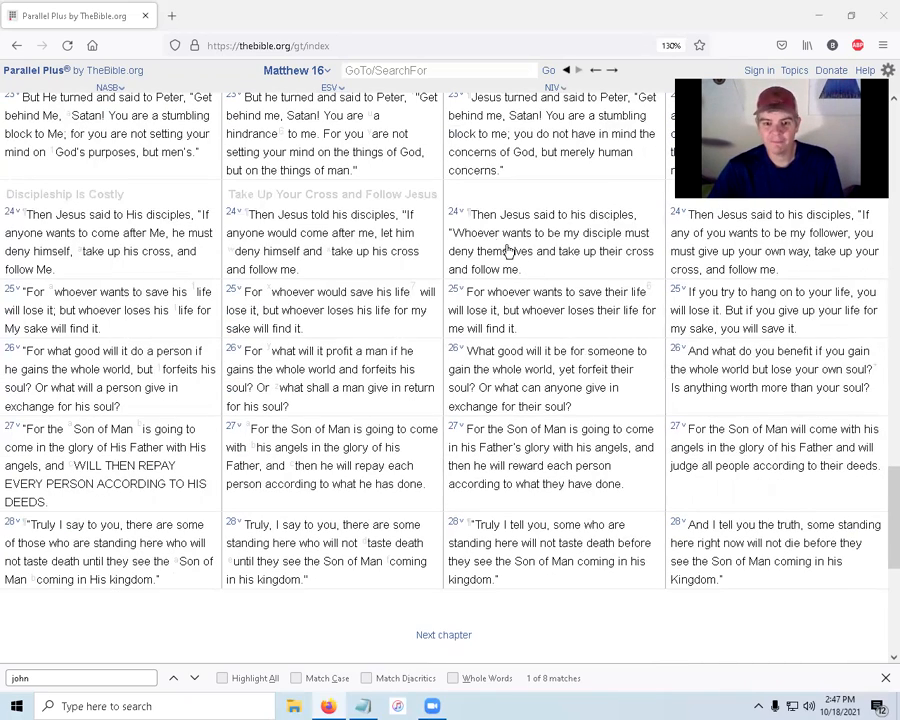
mouse_move(608, 221)
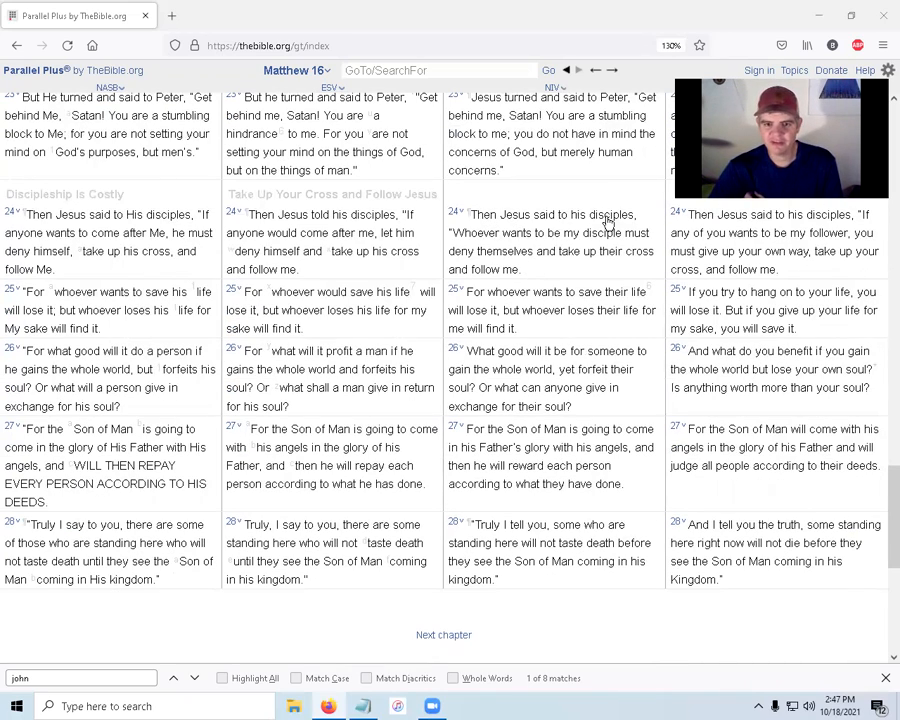
mouse_move(585, 243)
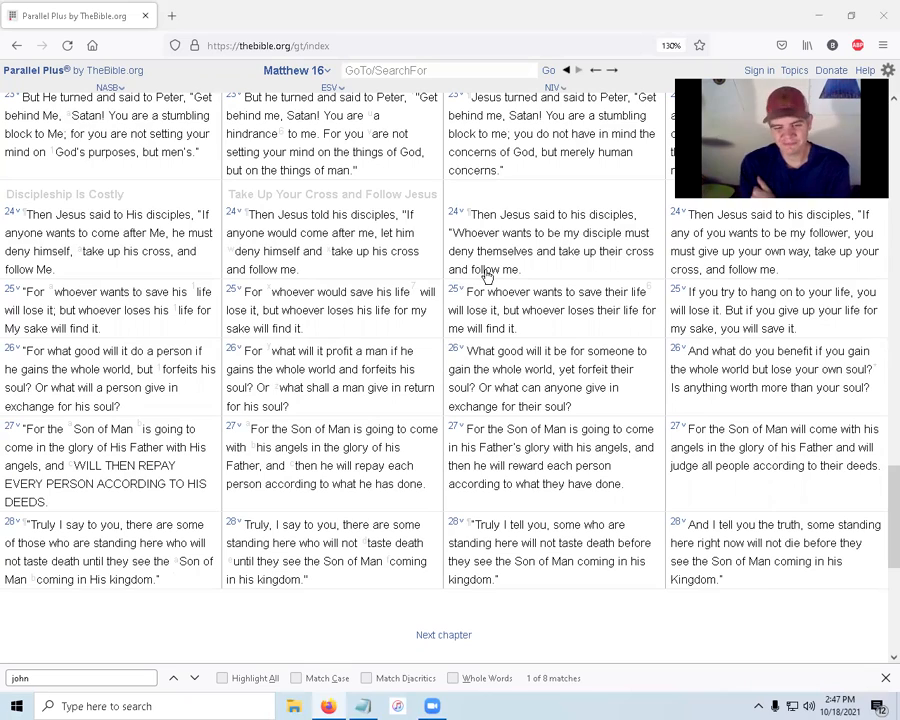
mouse_move(636, 297)
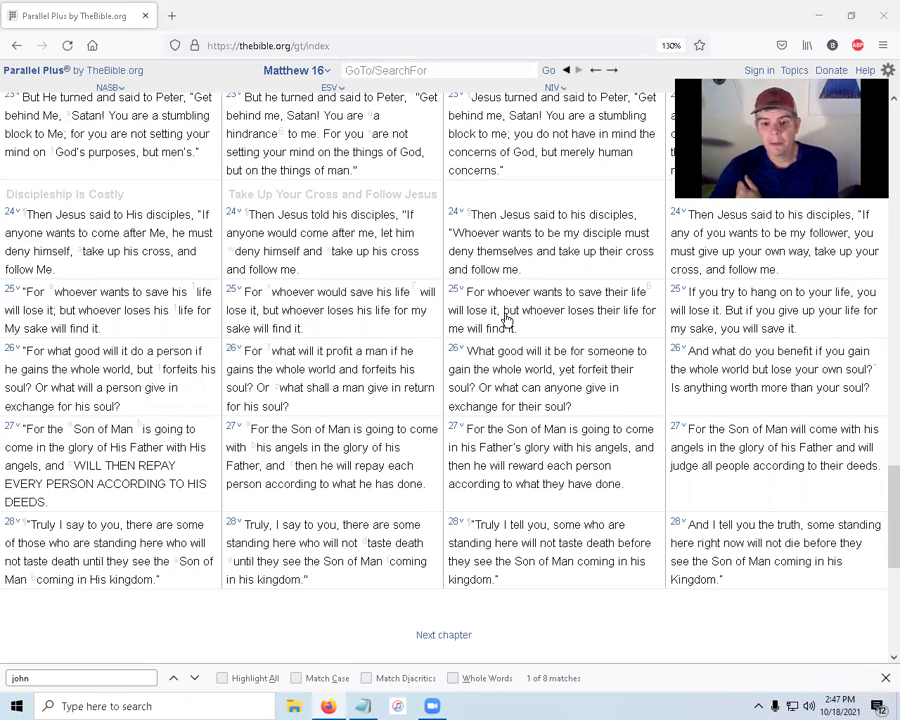
mouse_move(465, 340)
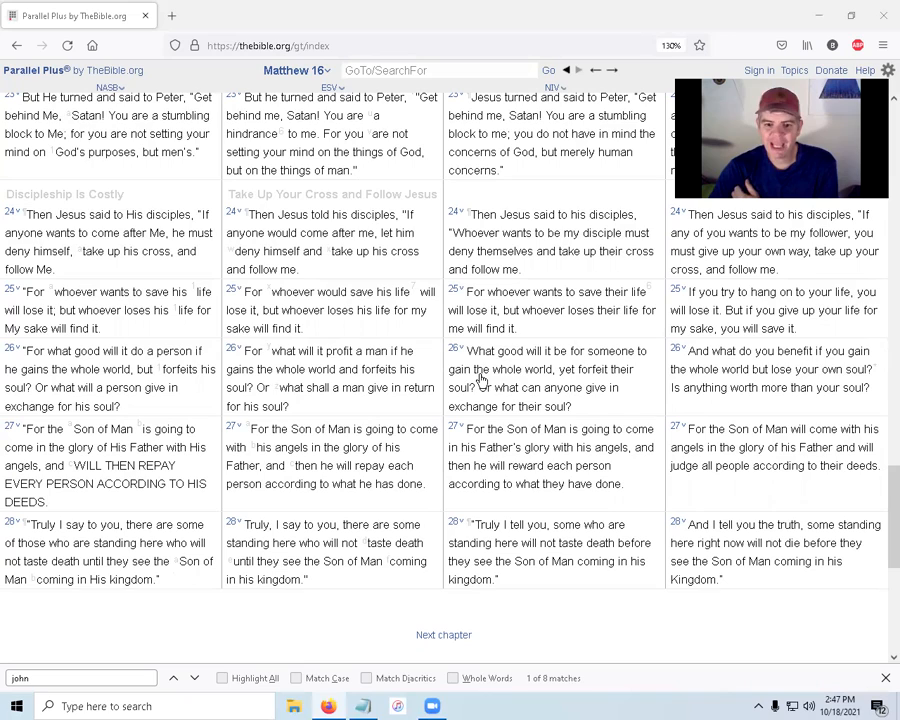
mouse_move(630, 382)
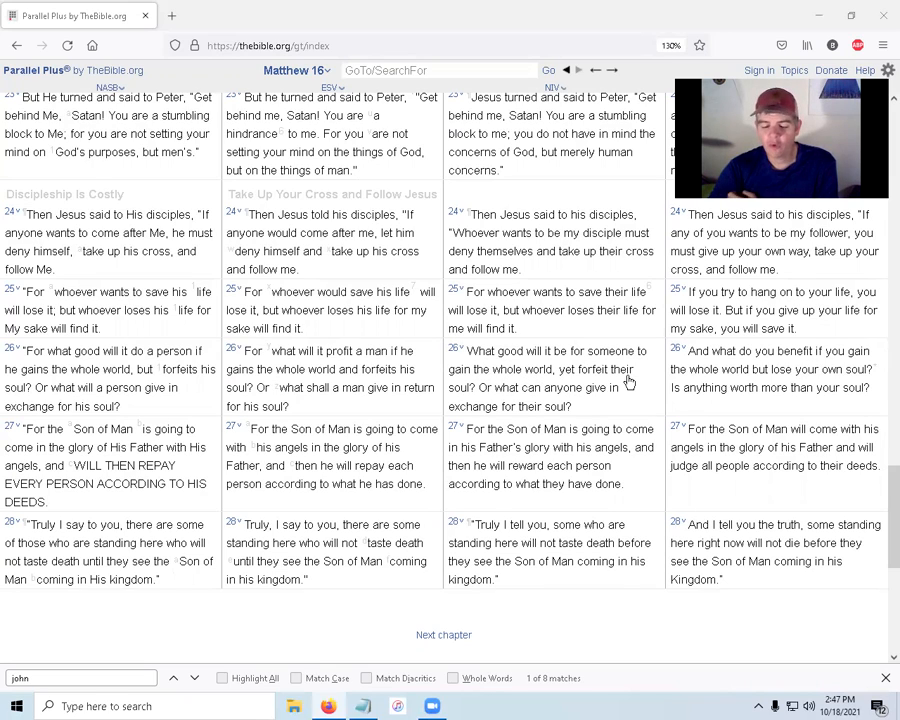
mouse_move(583, 392)
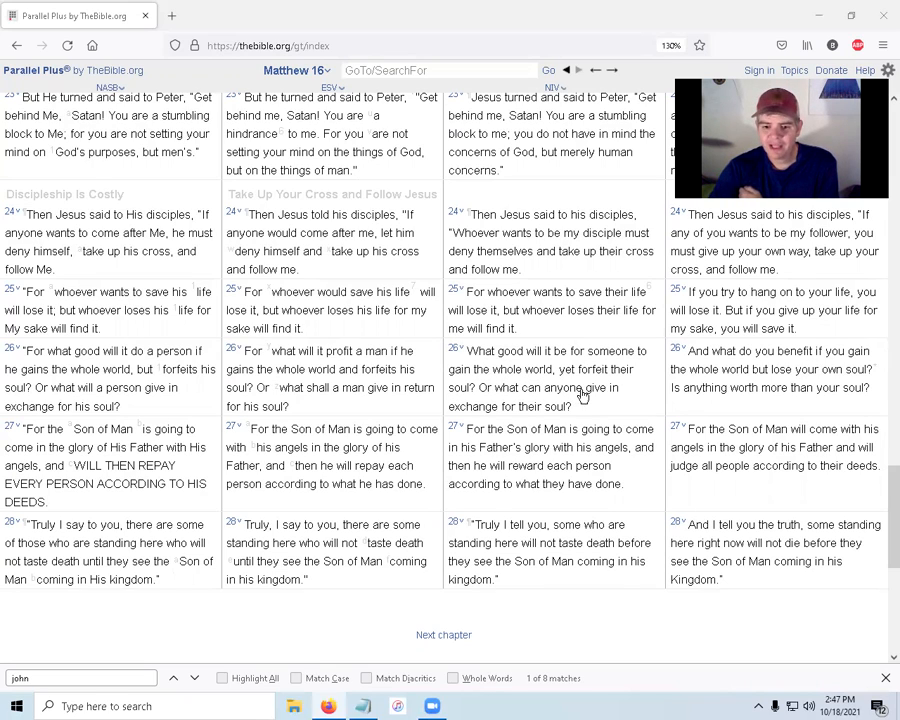
mouse_move(565, 405)
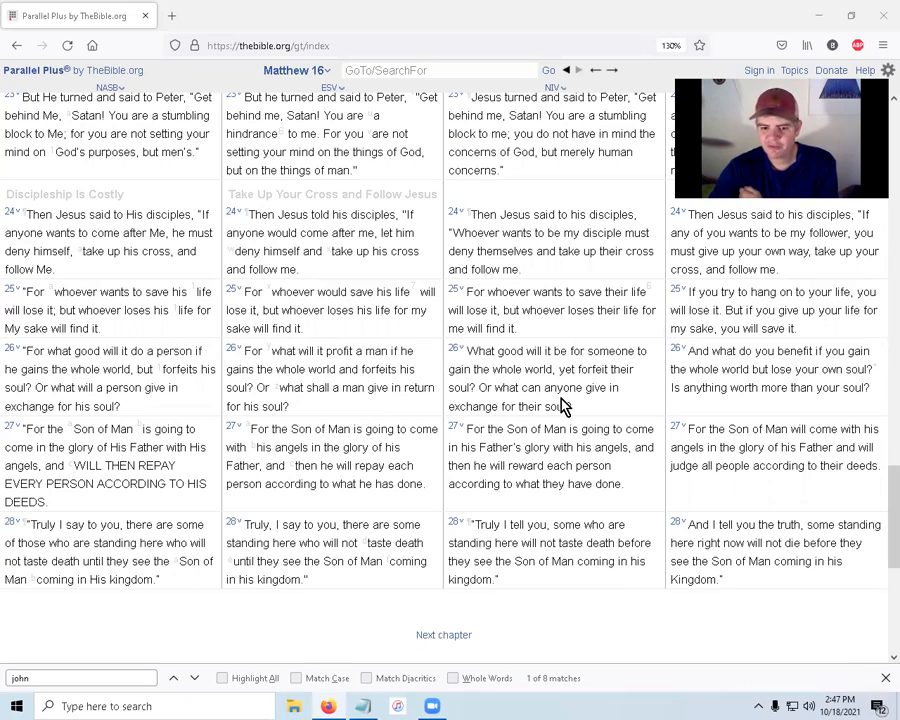
mouse_move(560, 440)
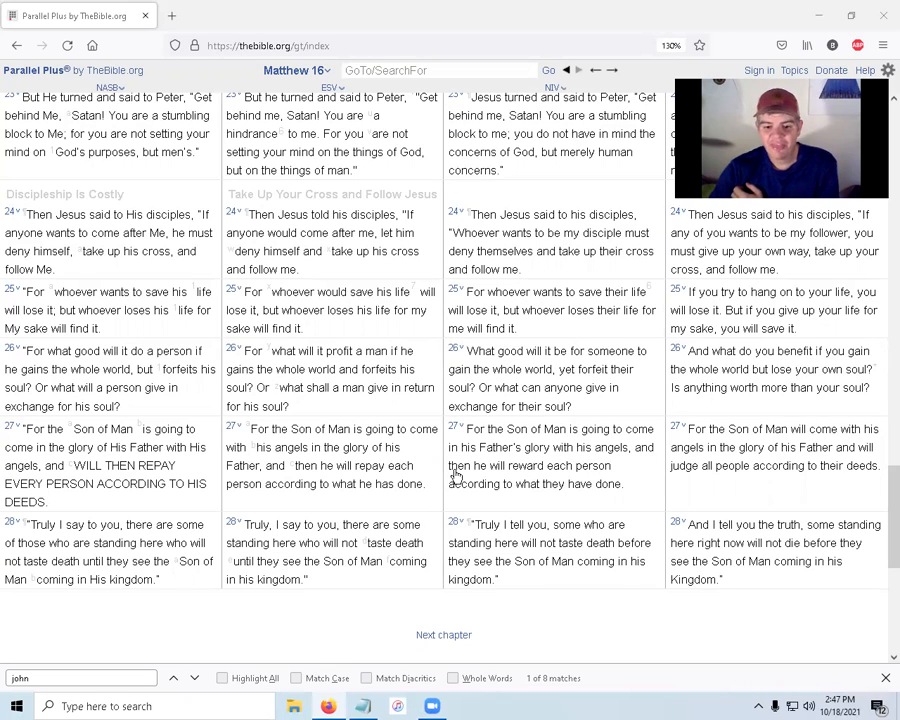
mouse_move(484, 491)
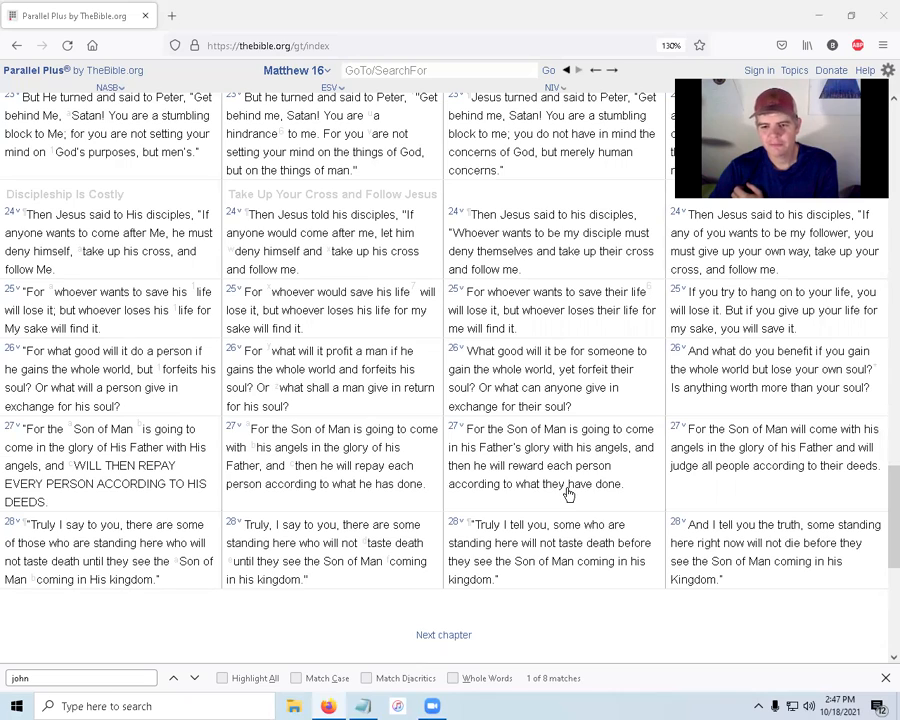
mouse_move(520, 535)
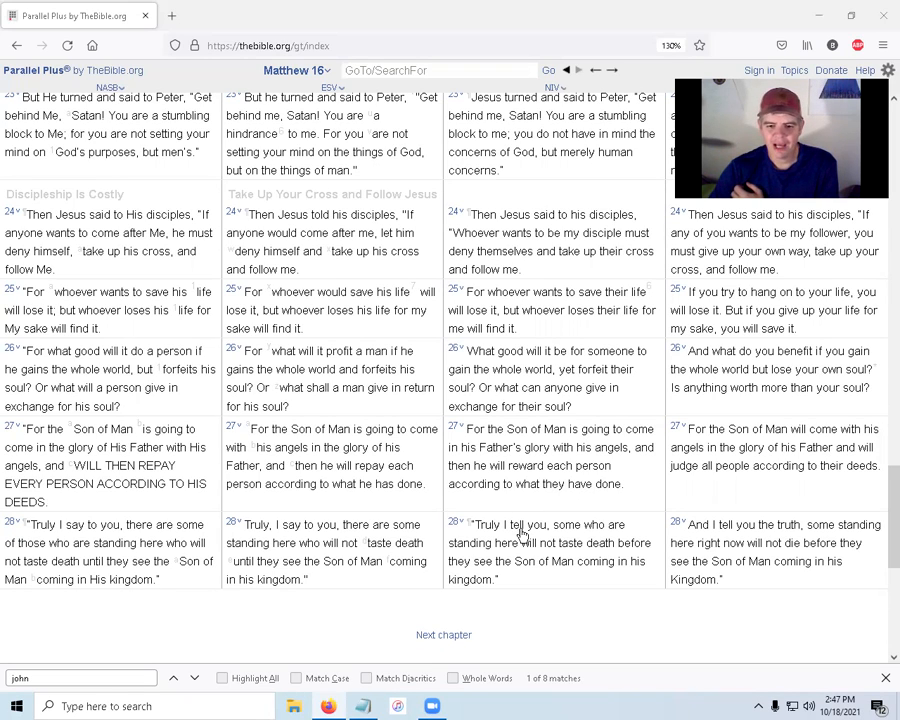
mouse_move(540, 550)
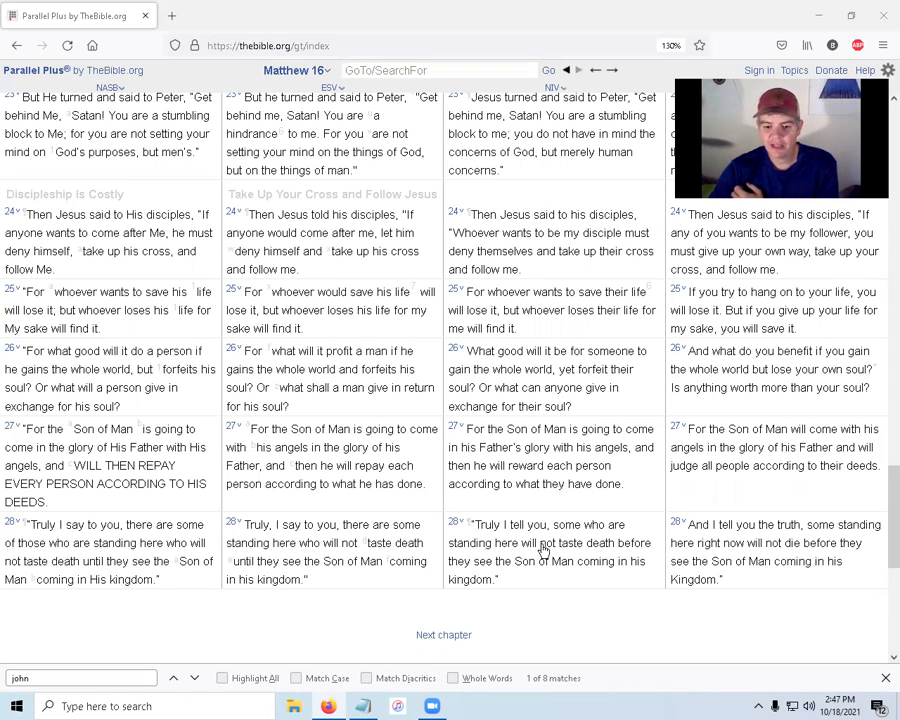
mouse_move(505, 562)
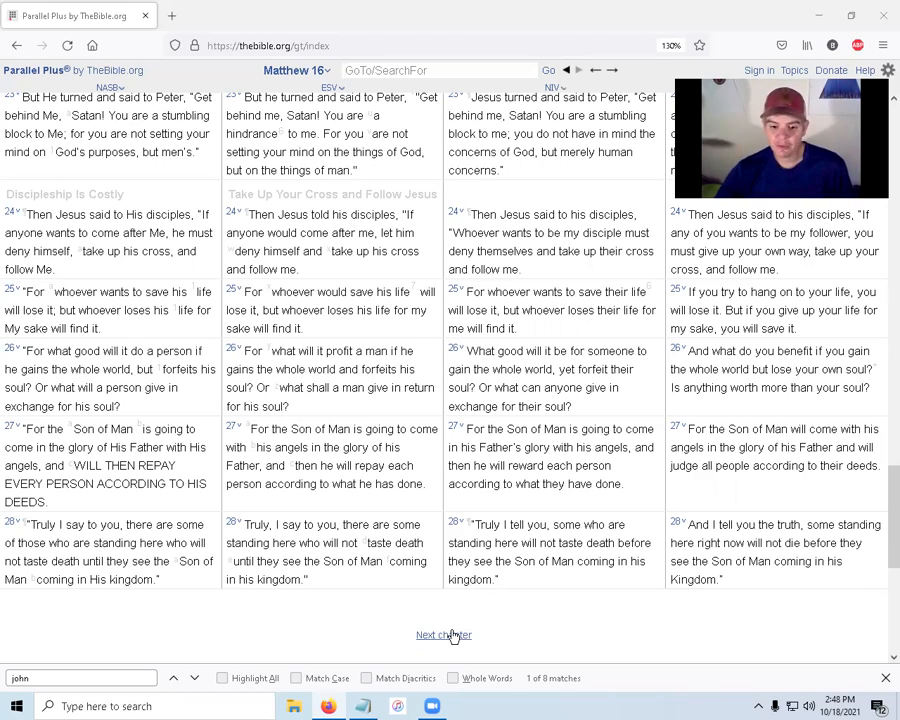
left_click(443, 634)
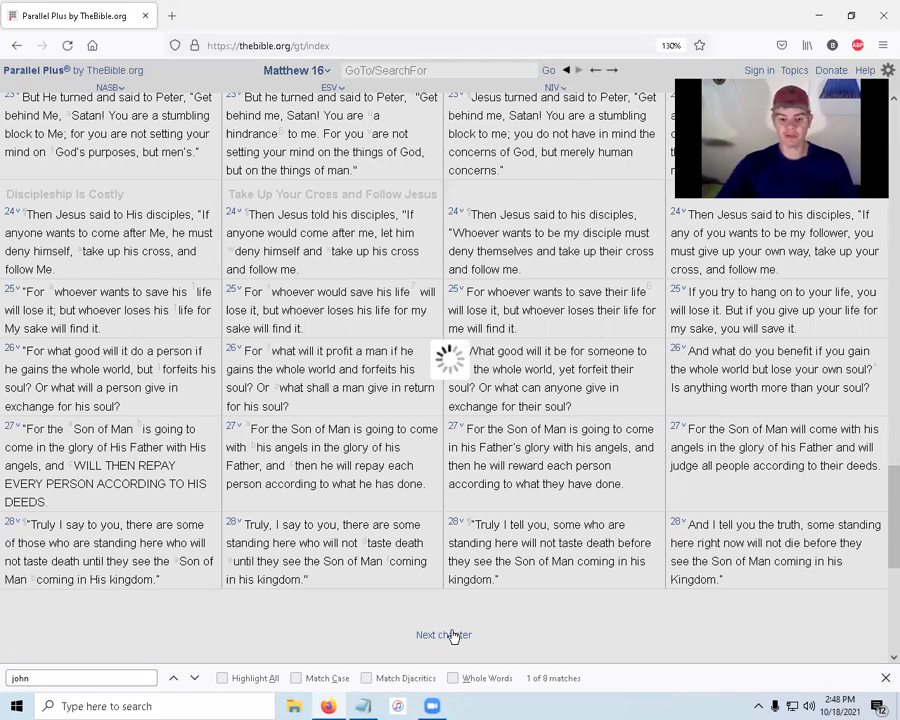
Step: Load Matthew 17, the Transfiguration, via the Next chapter link
left_click(443, 635)
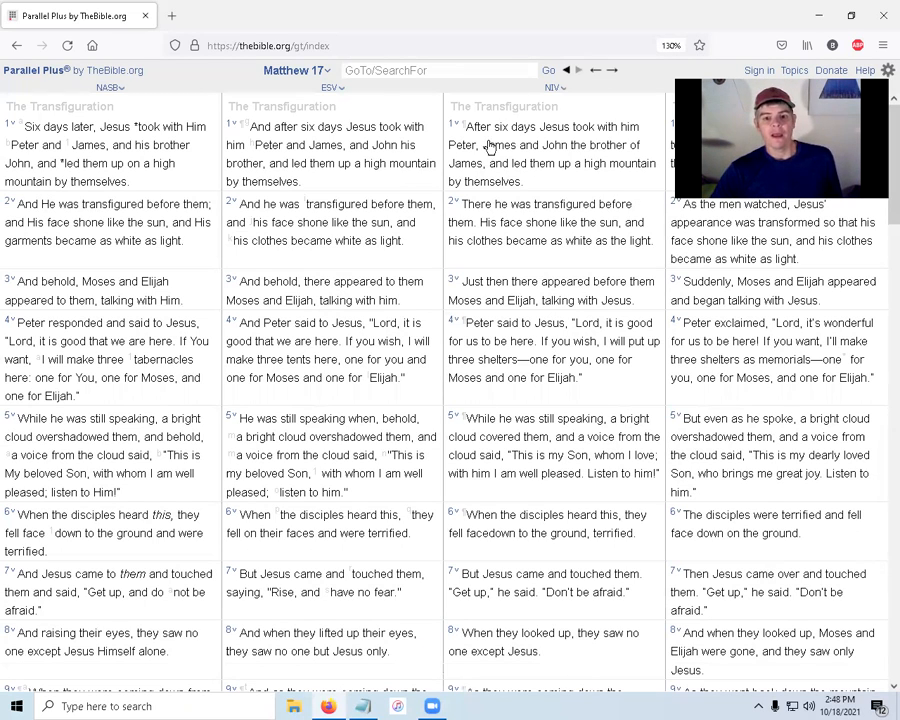
mouse_move(528, 145)
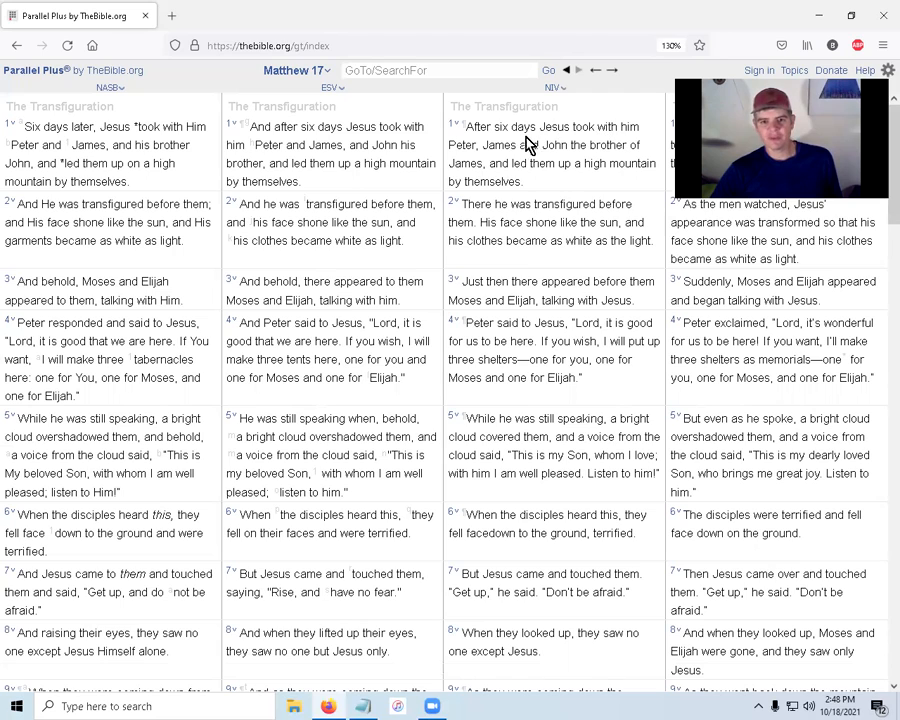
mouse_move(480, 170)
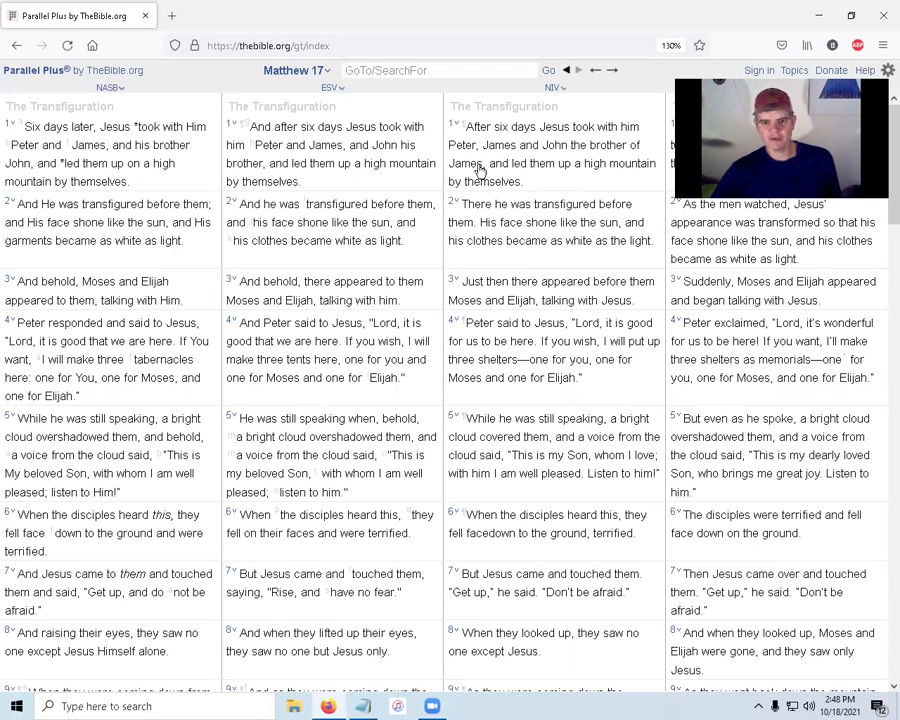
mouse_move(593, 169)
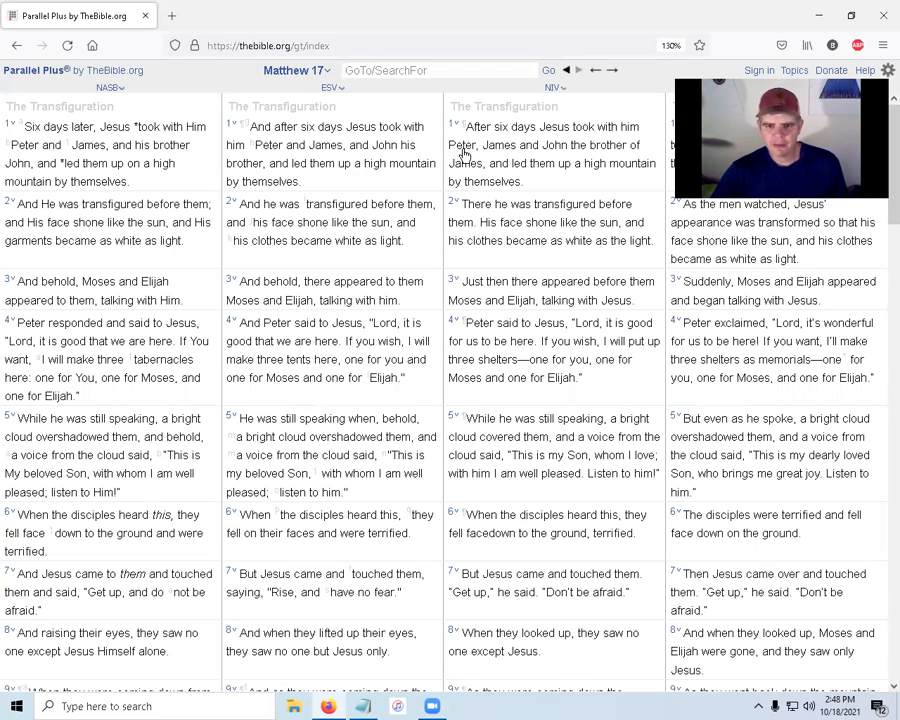
mouse_move(518, 162)
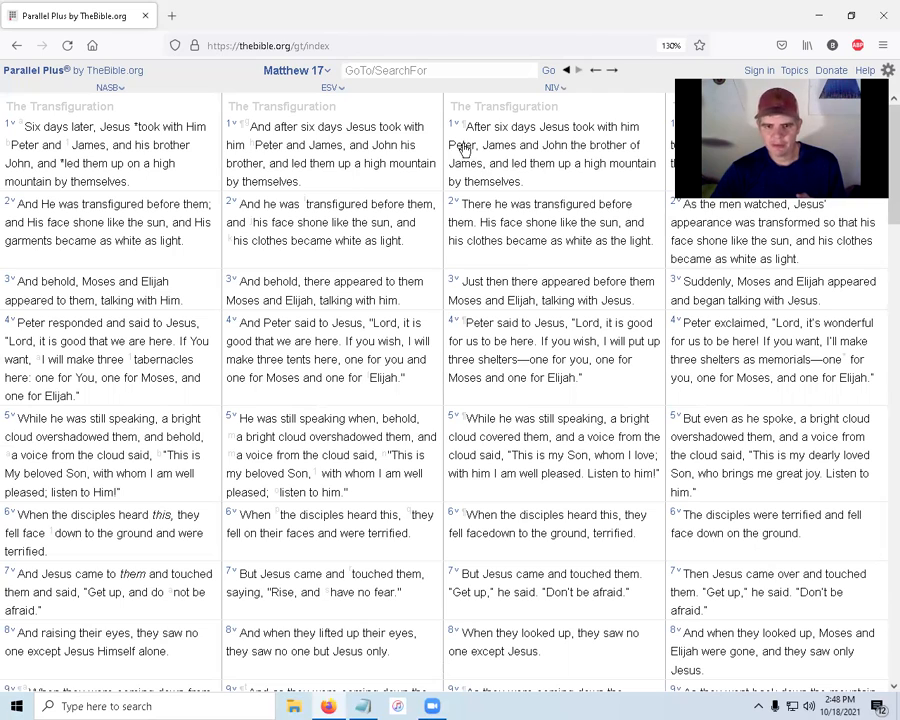
mouse_move(465, 165)
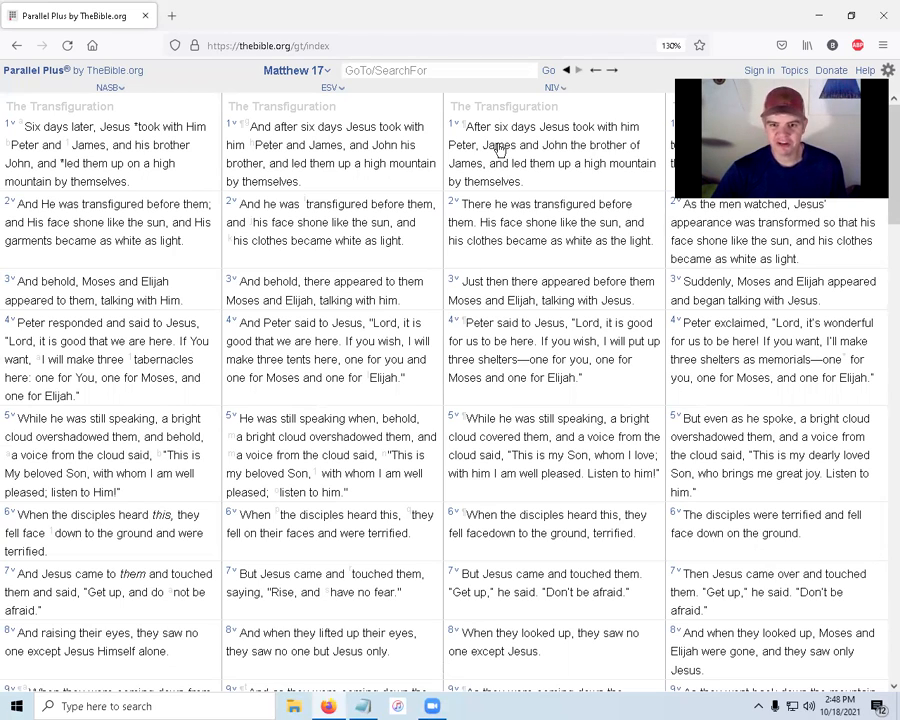
scroll("down", 3)
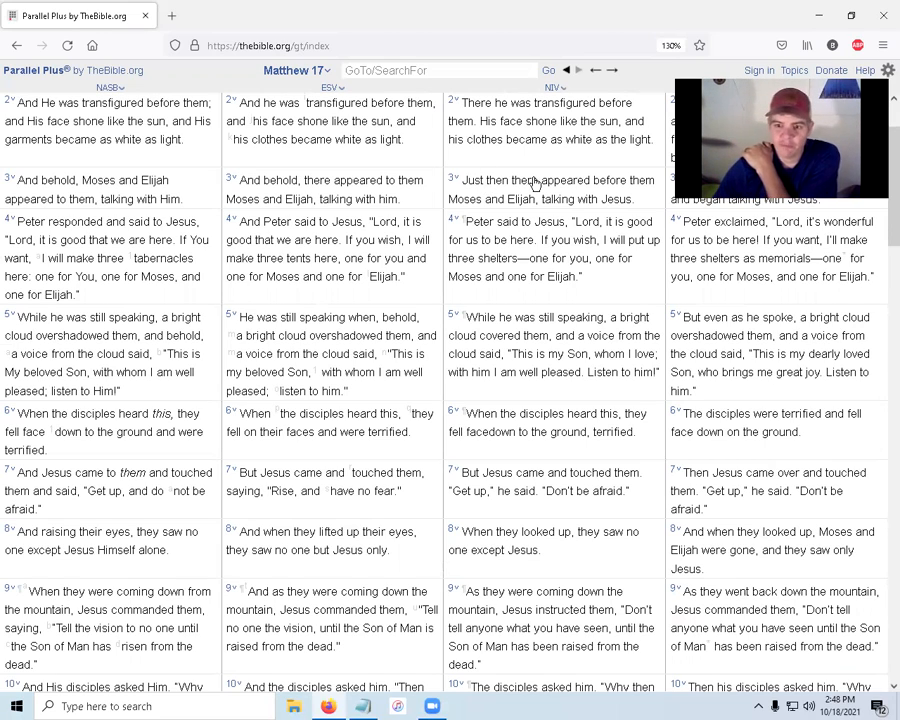
scroll("up", 3)
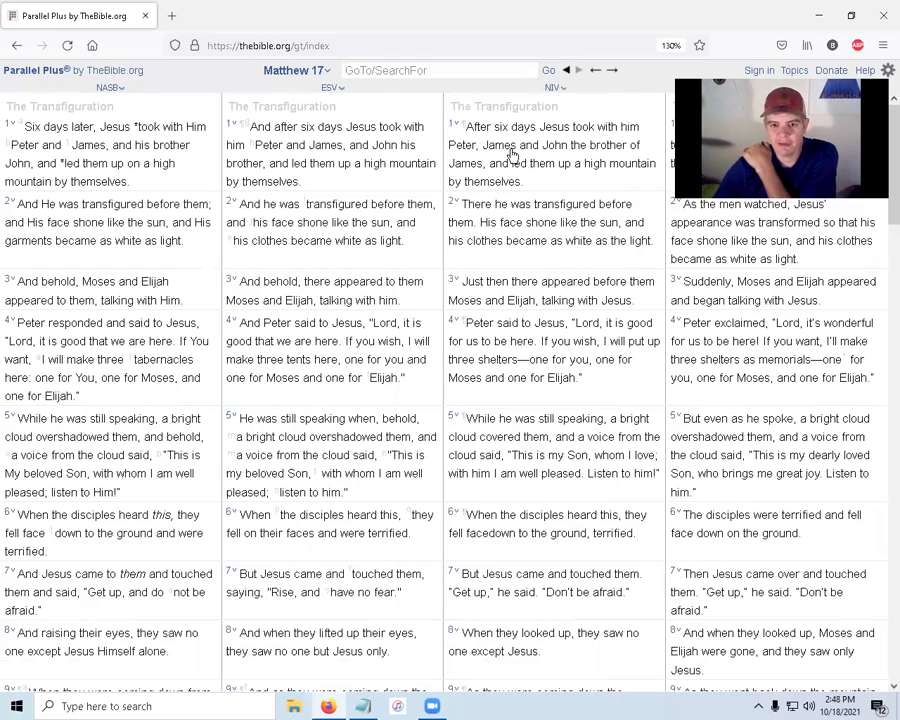
scroll("down", 3)
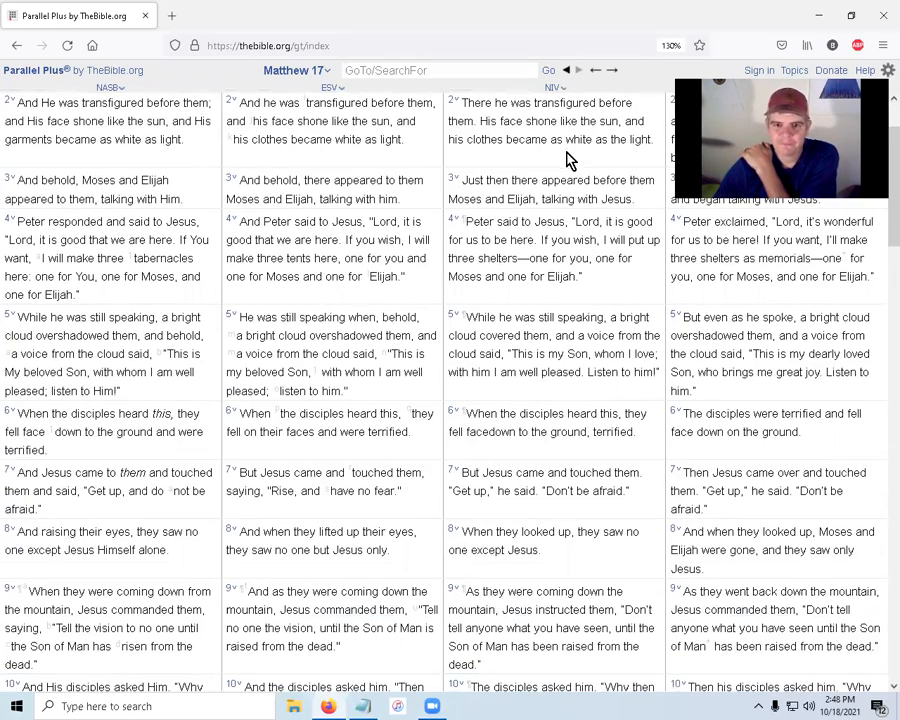
scroll("up", 3)
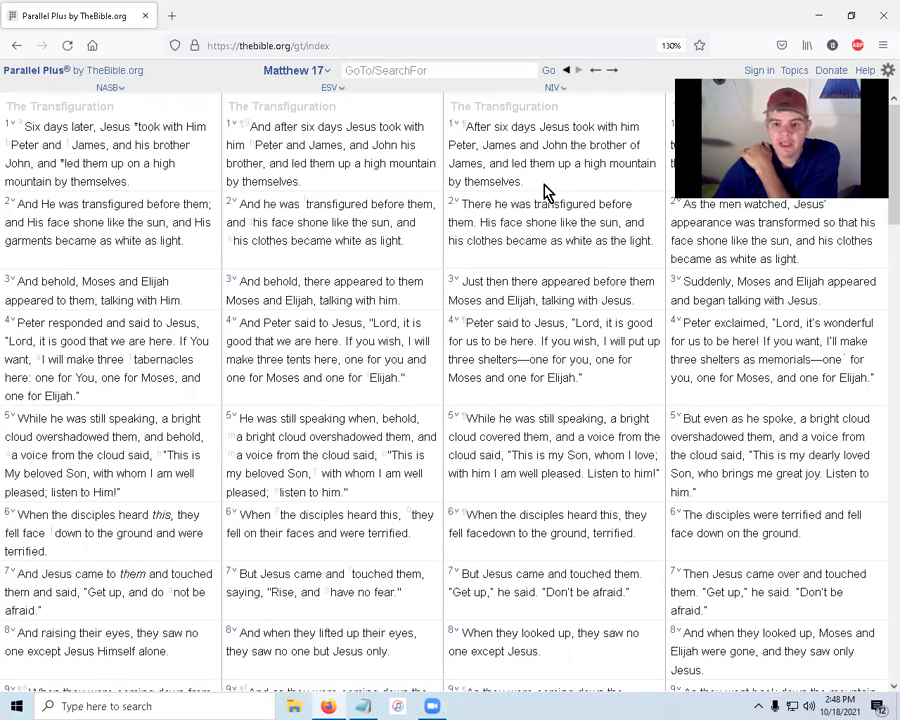
mouse_move(483, 210)
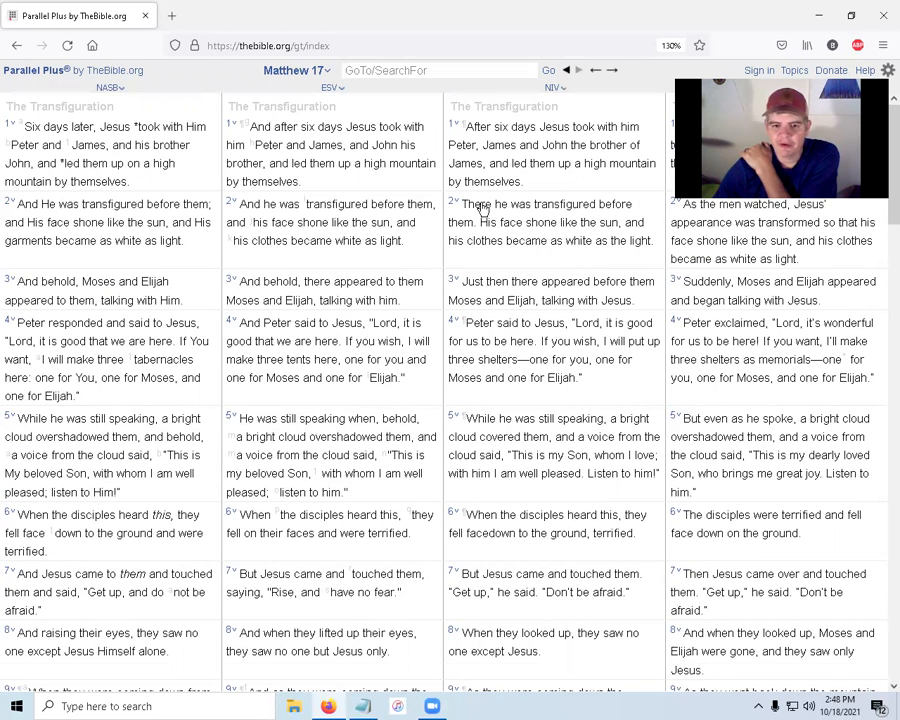
mouse_move(585, 211)
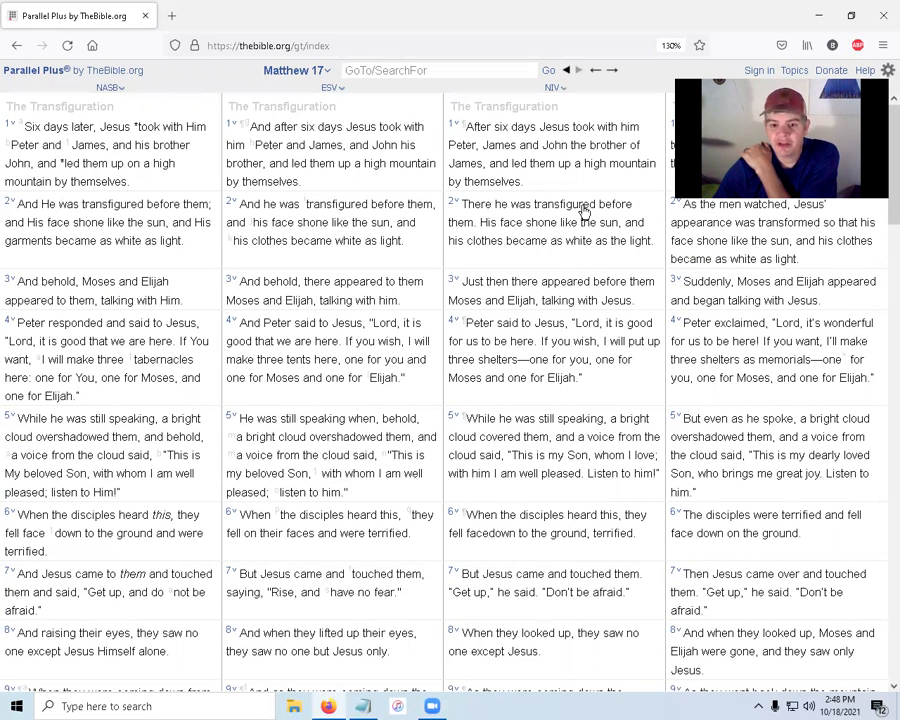
mouse_move(513, 231)
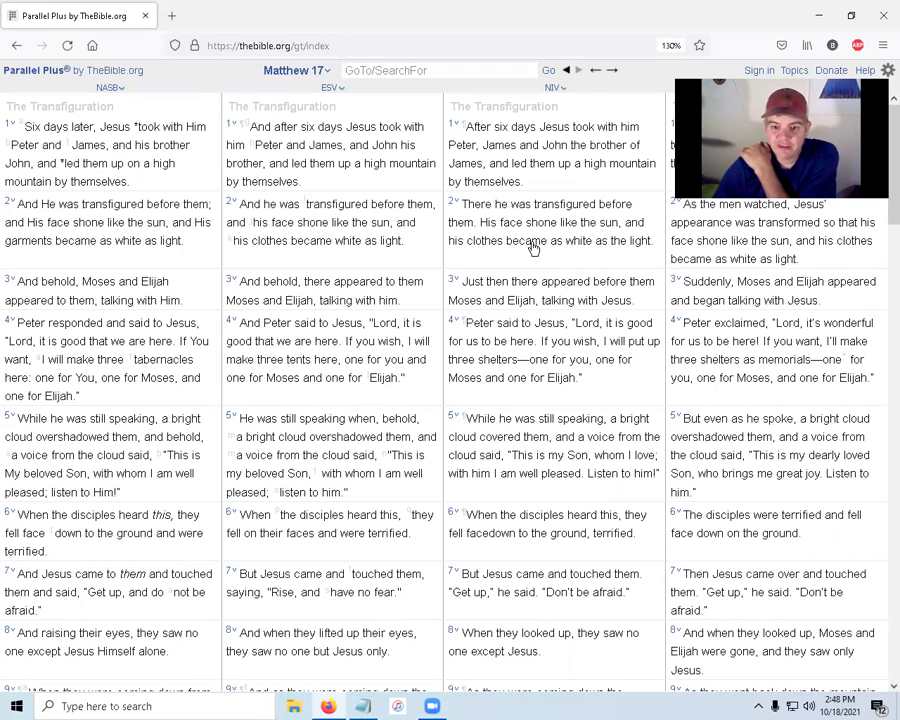
mouse_move(639, 252)
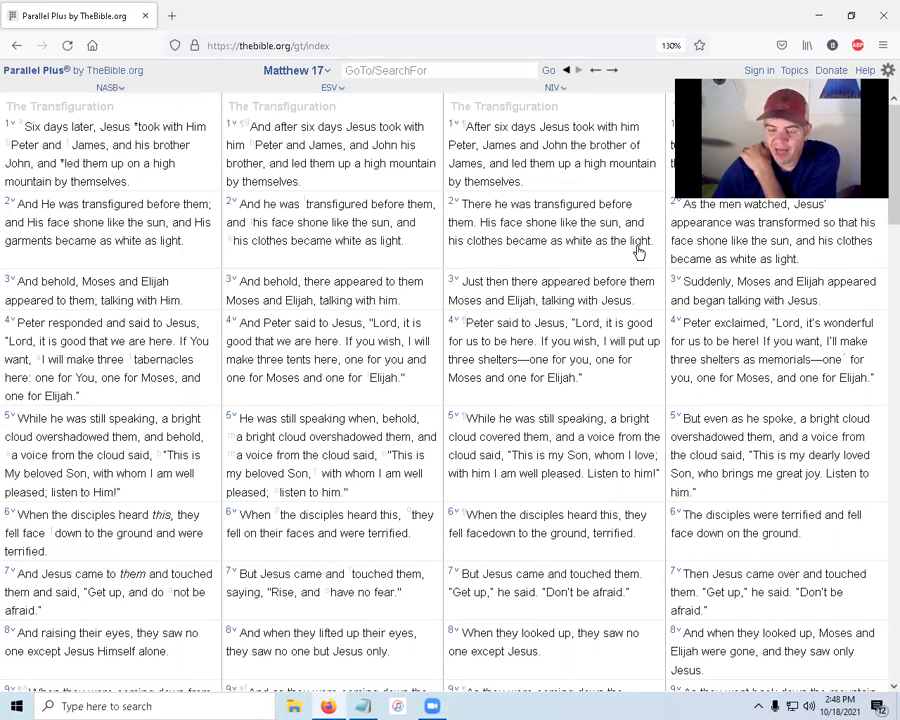
mouse_move(565, 291)
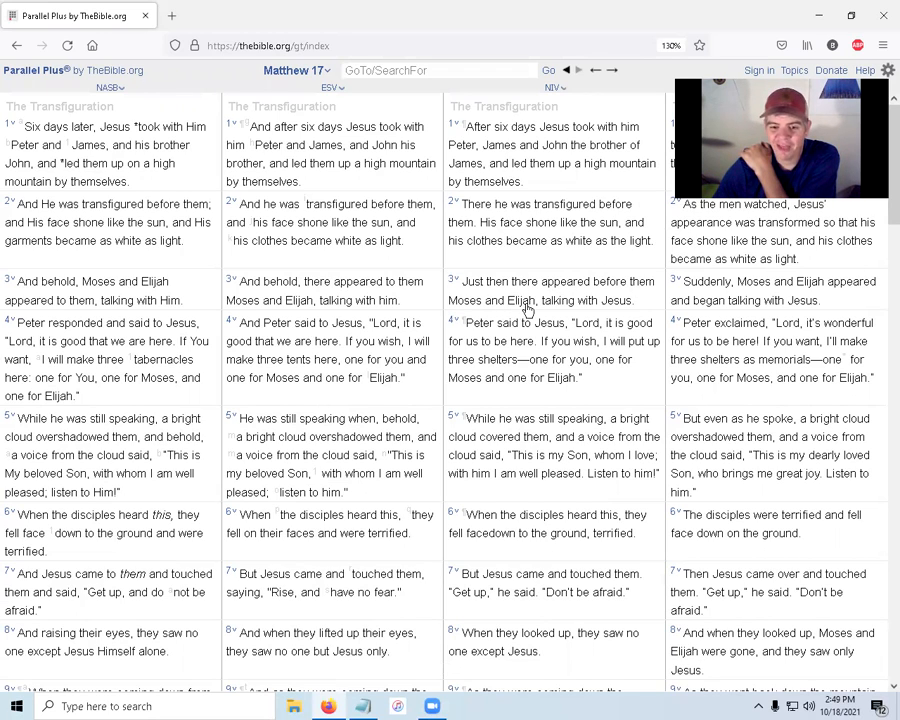
mouse_move(614, 317)
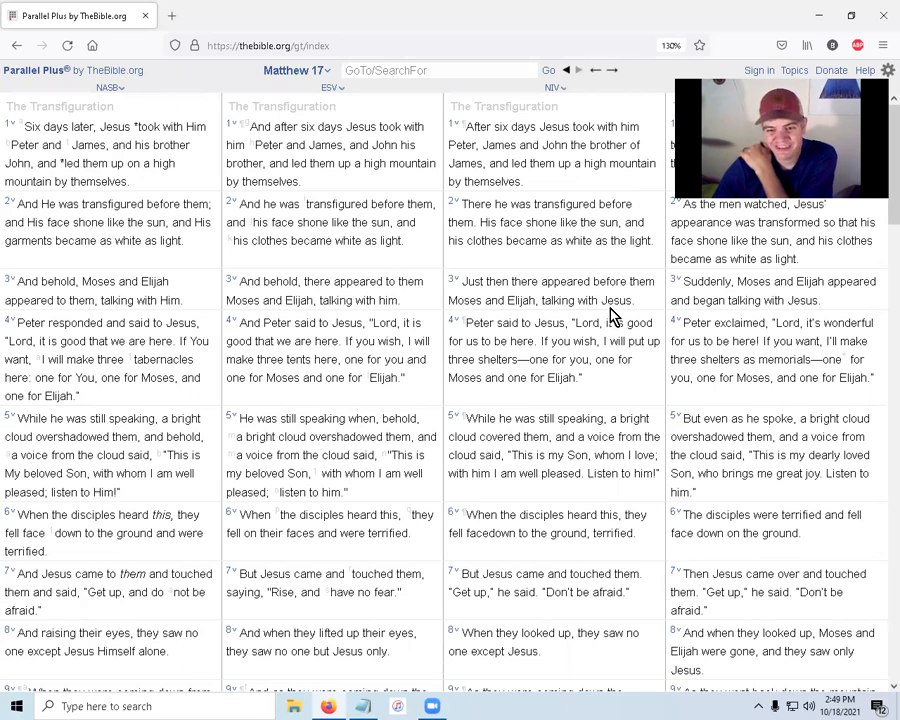
mouse_move(490, 332)
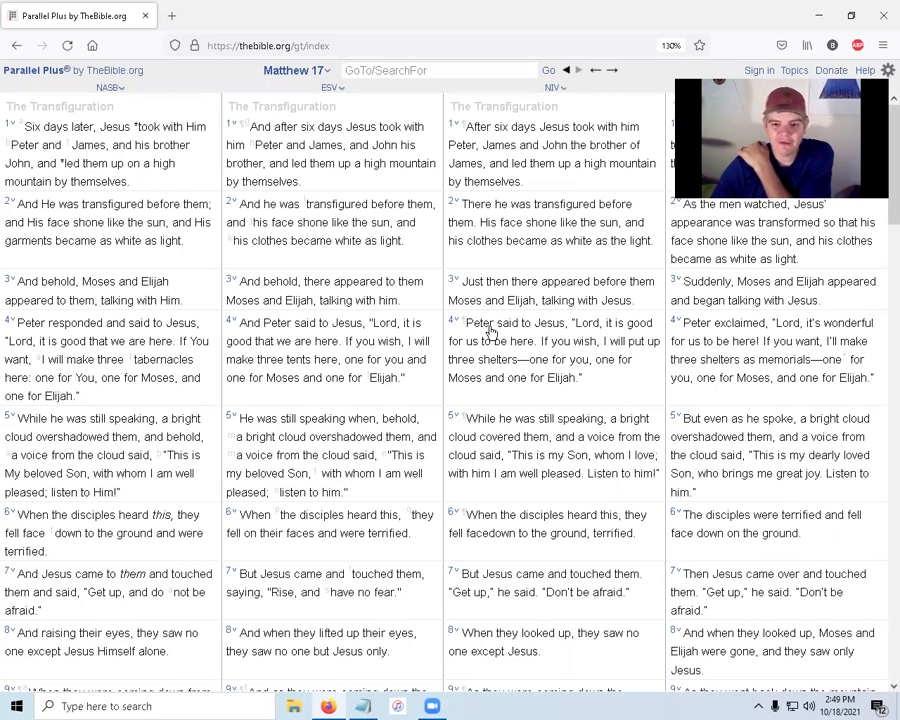
mouse_move(532, 331)
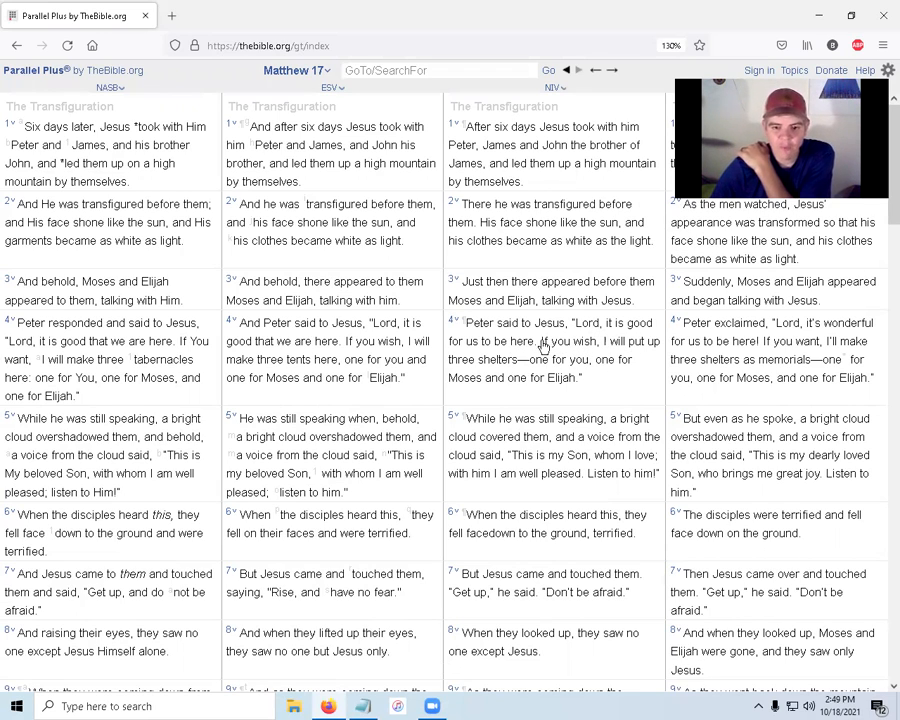
mouse_move(595, 372)
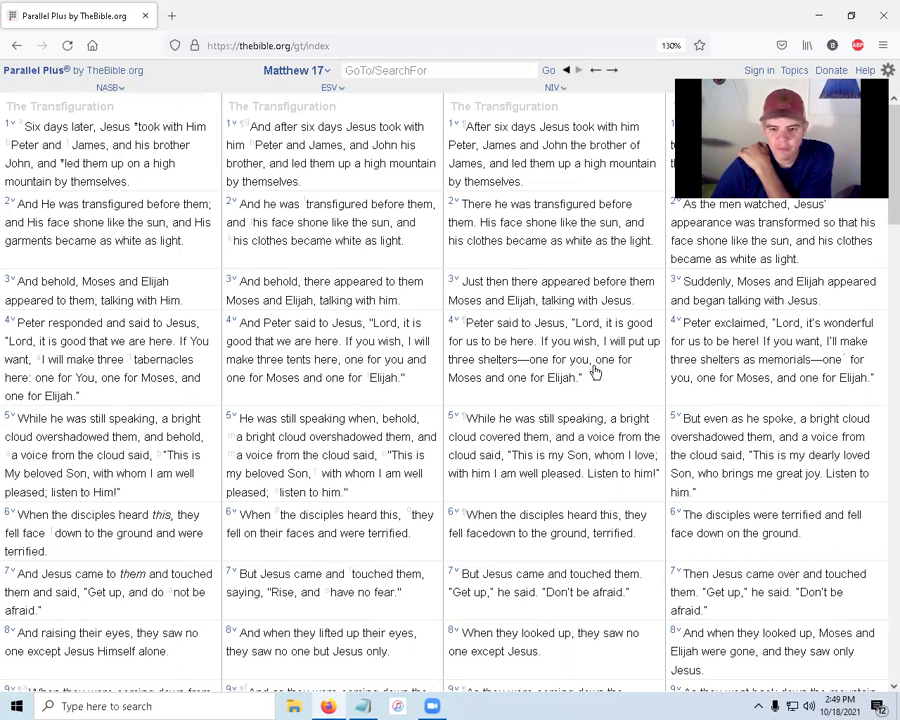
mouse_move(566, 388)
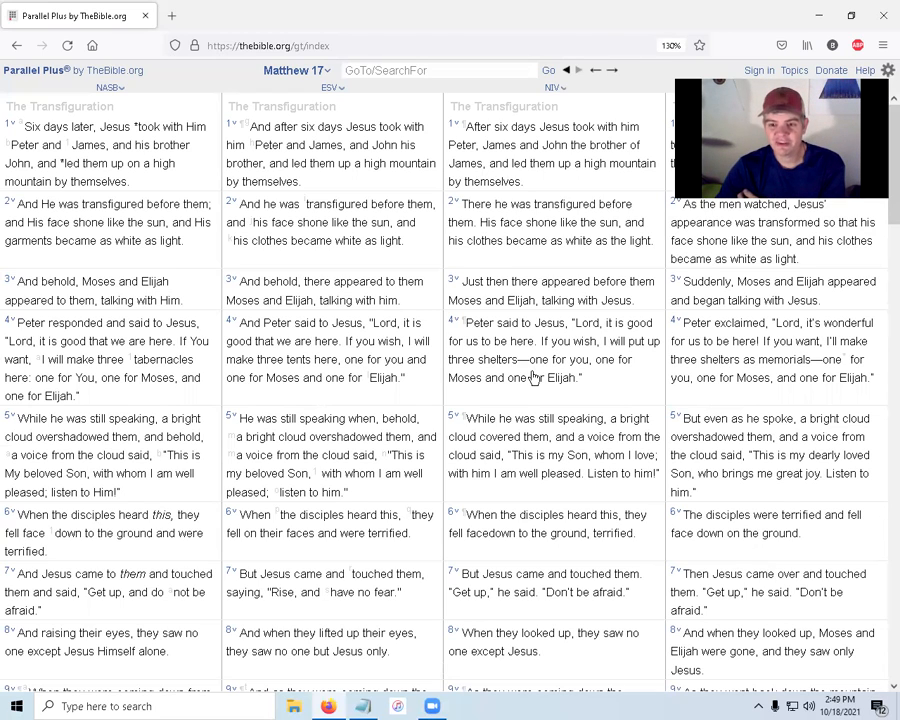
mouse_move(620, 368)
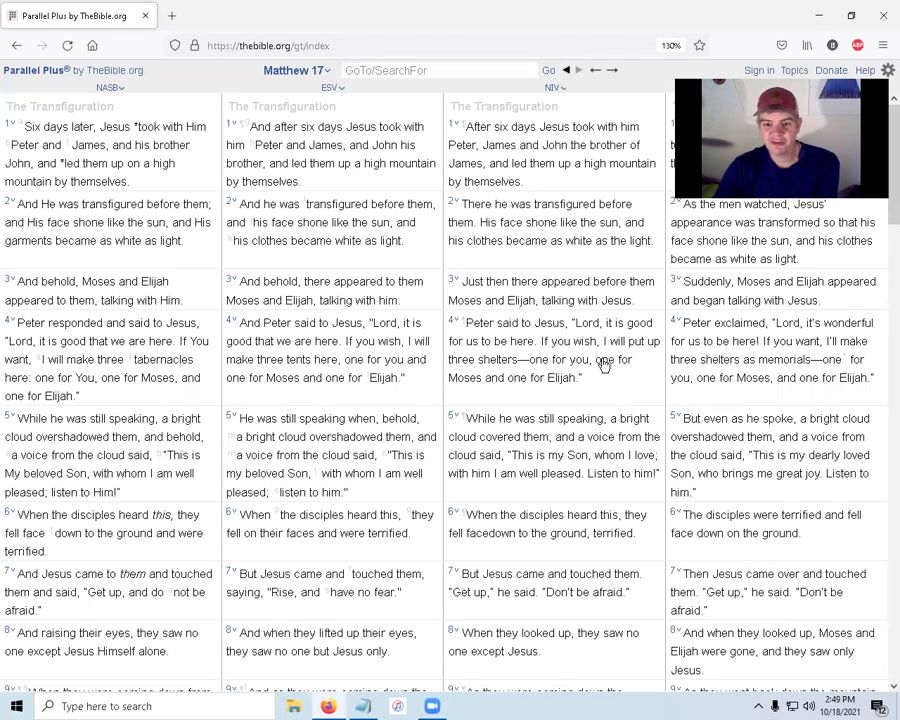
mouse_move(558, 327)
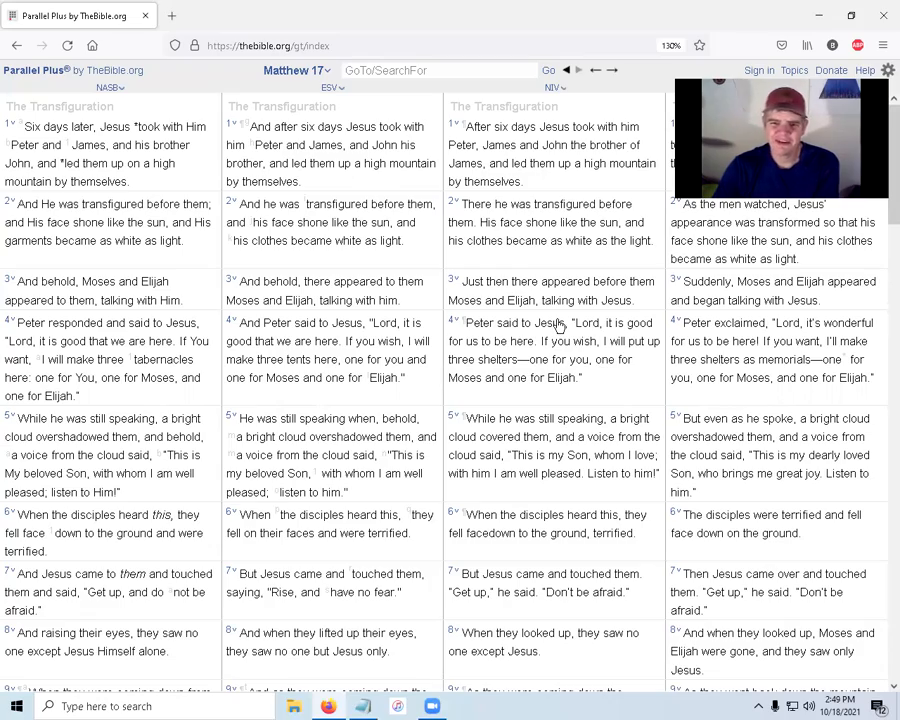
scroll("down", 3)
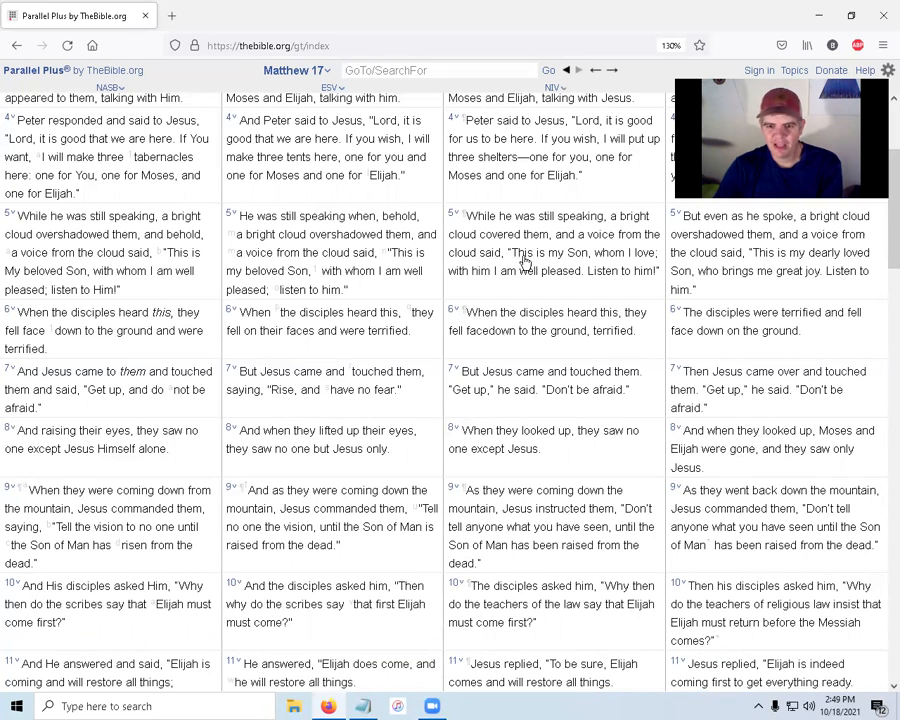
mouse_move(485, 279)
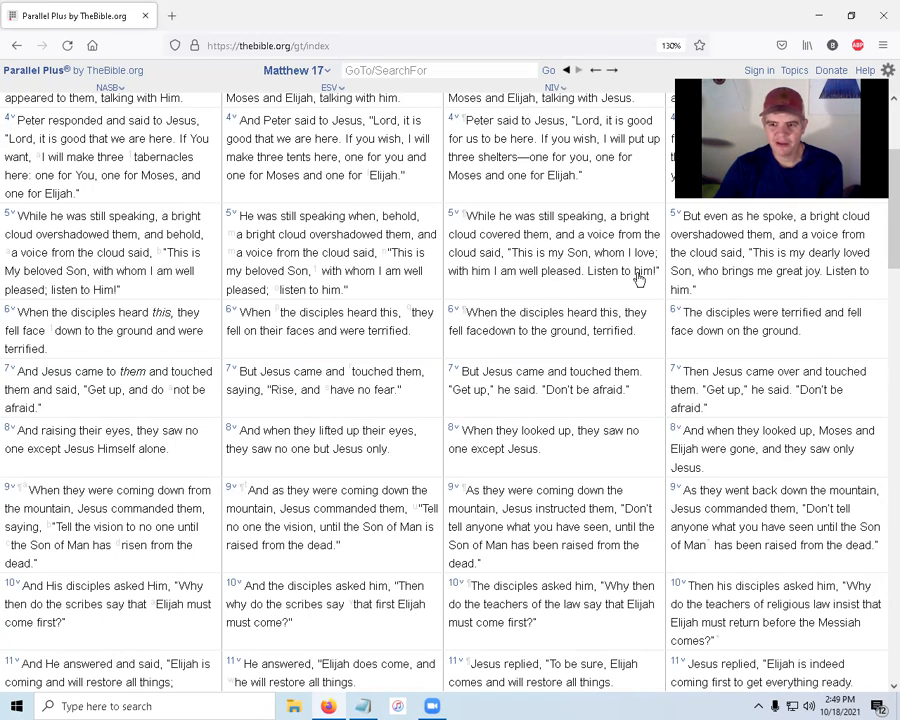
mouse_move(565, 270)
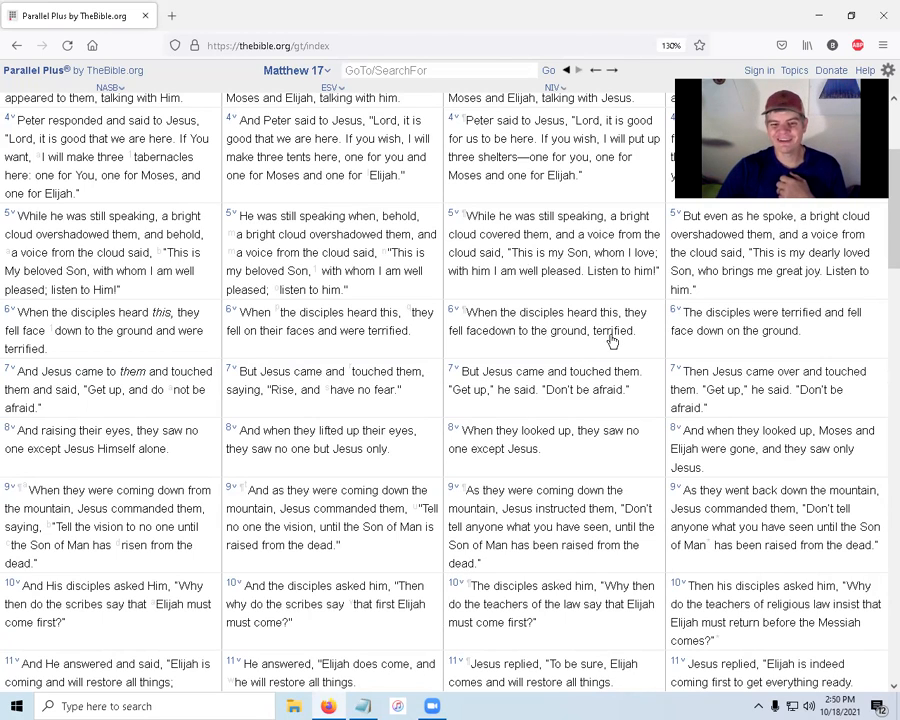
mouse_move(600, 378)
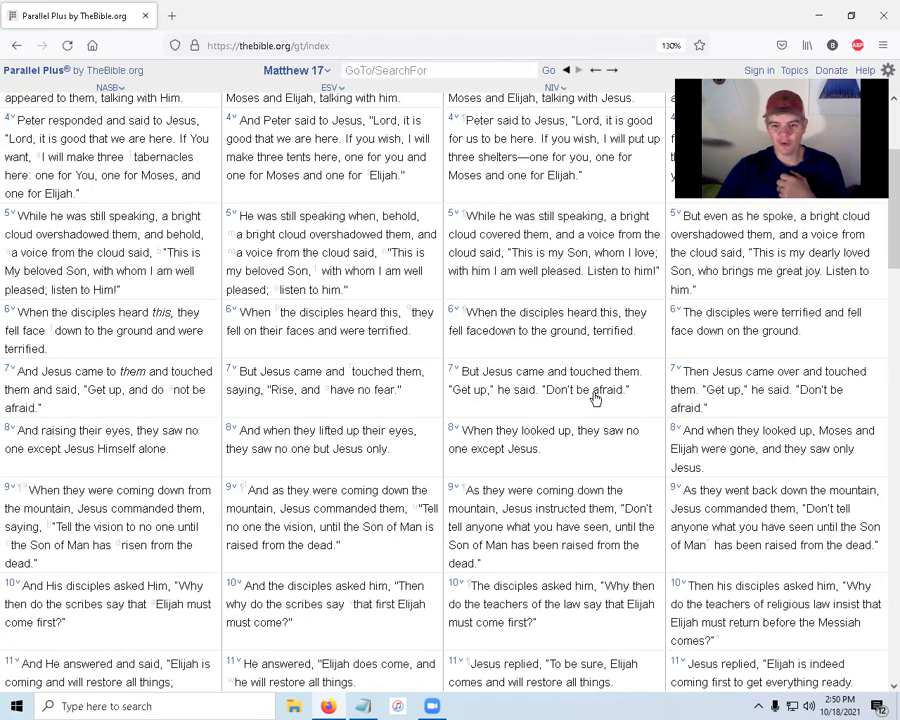
mouse_move(607, 434)
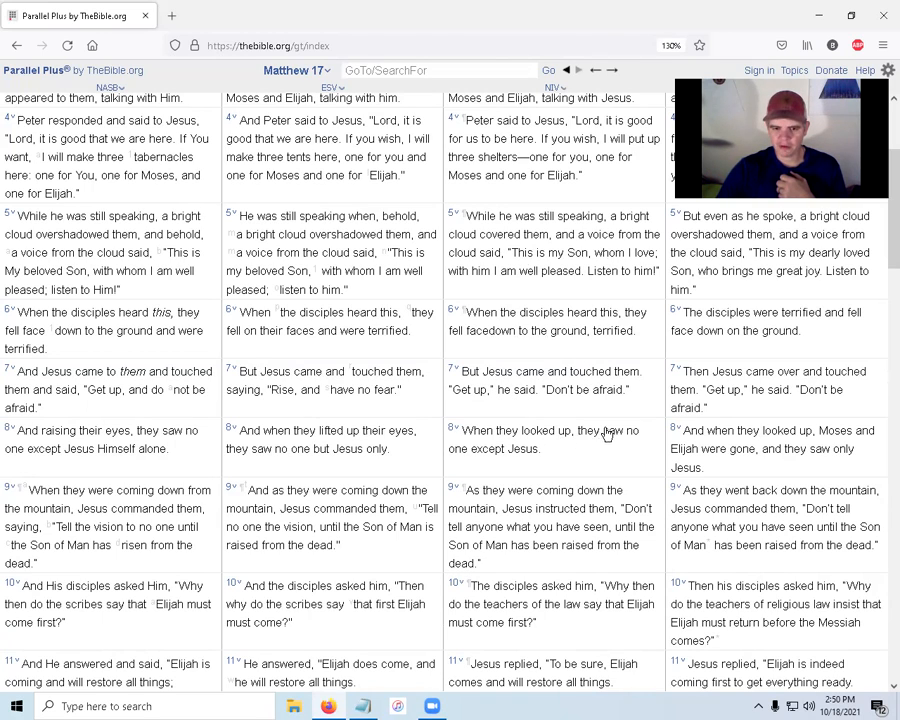
mouse_move(531, 457)
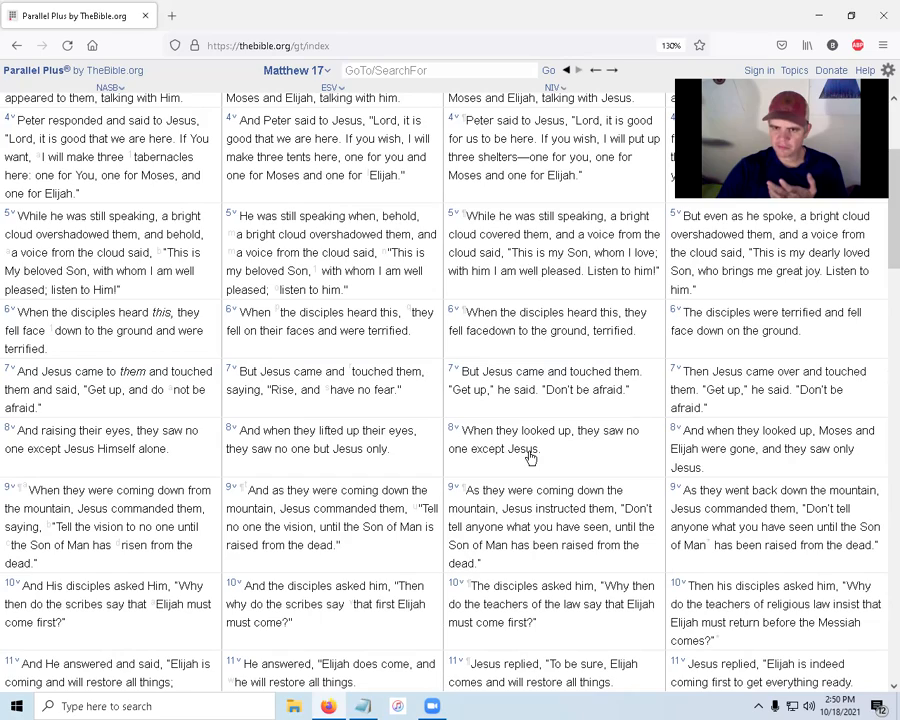
mouse_move(531, 427)
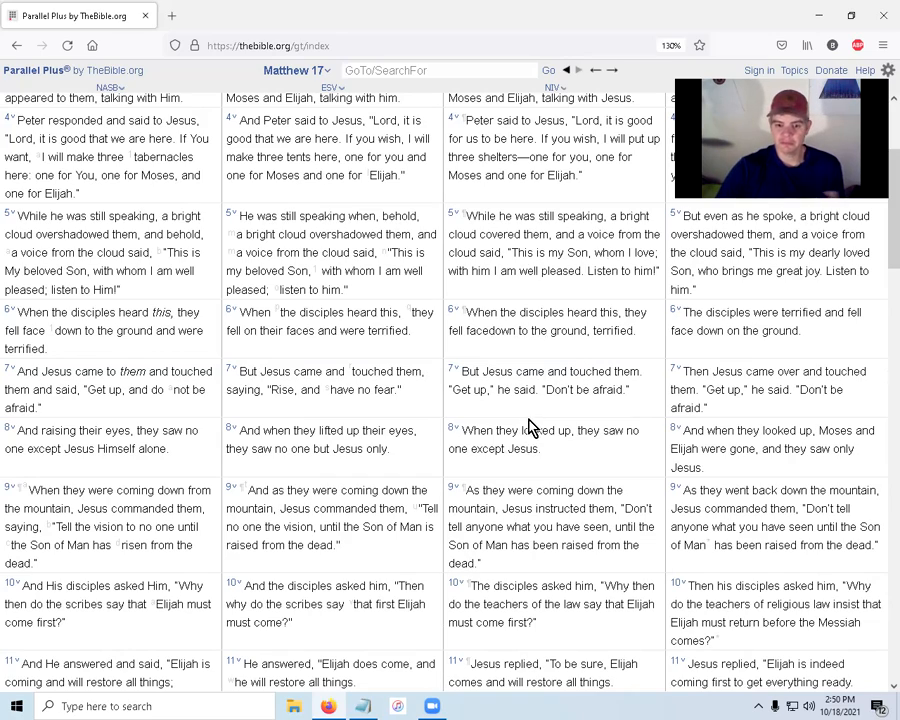
Step: Scroll Matthew 17 down to verses 6–14 about Elijah and John the Baptist
scroll("down", 3)
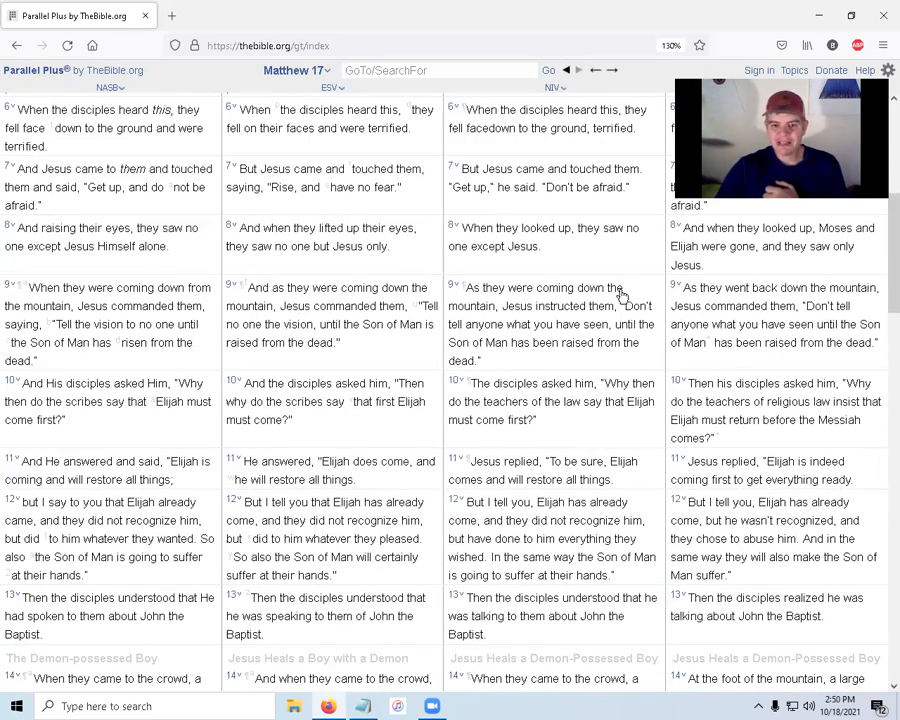
mouse_move(625, 313)
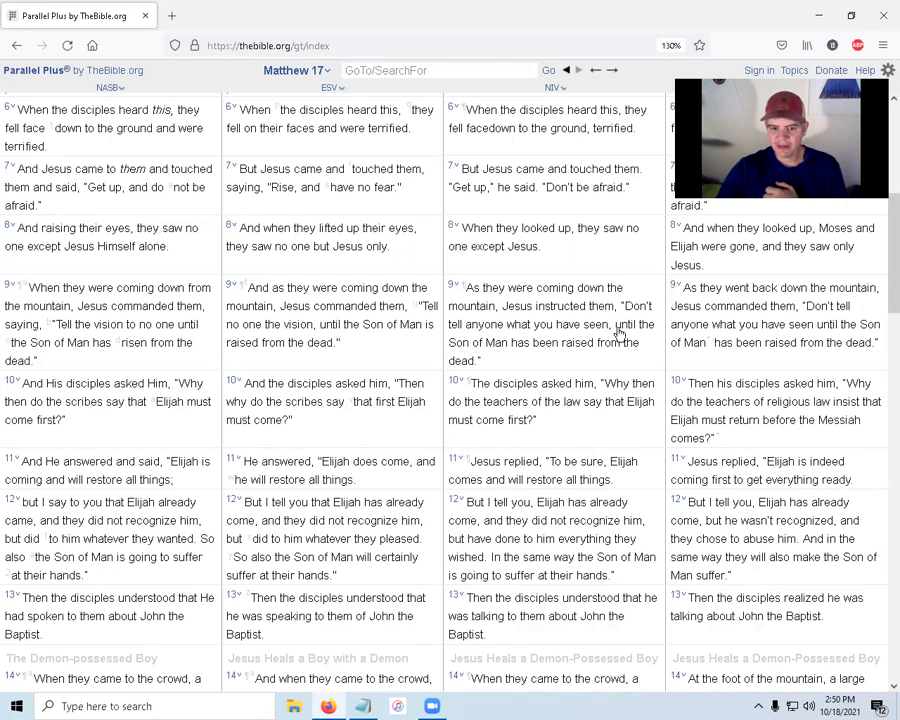
mouse_move(521, 348)
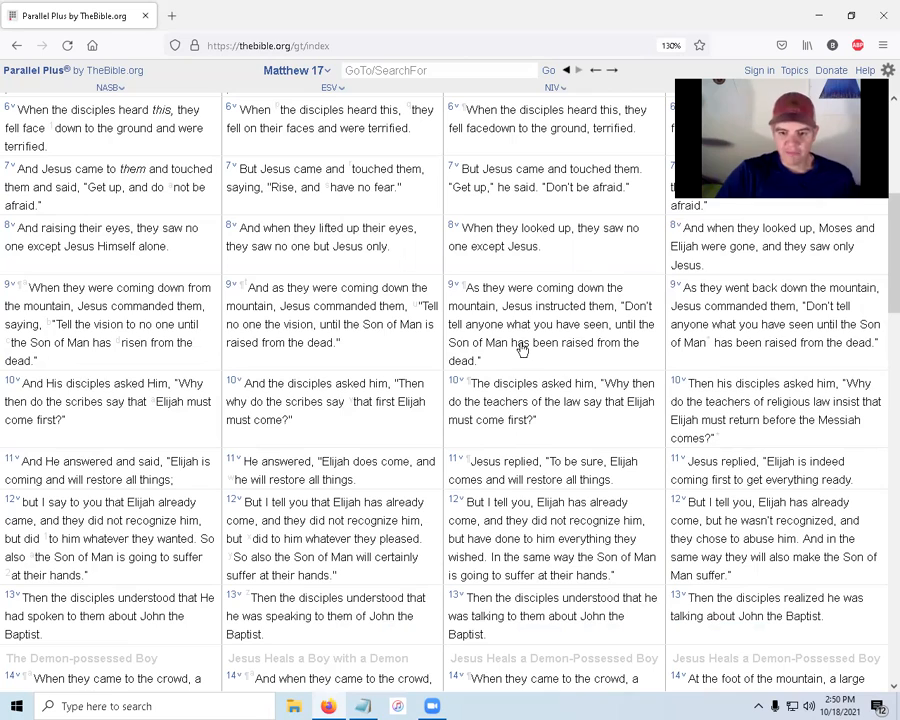
mouse_move(460, 370)
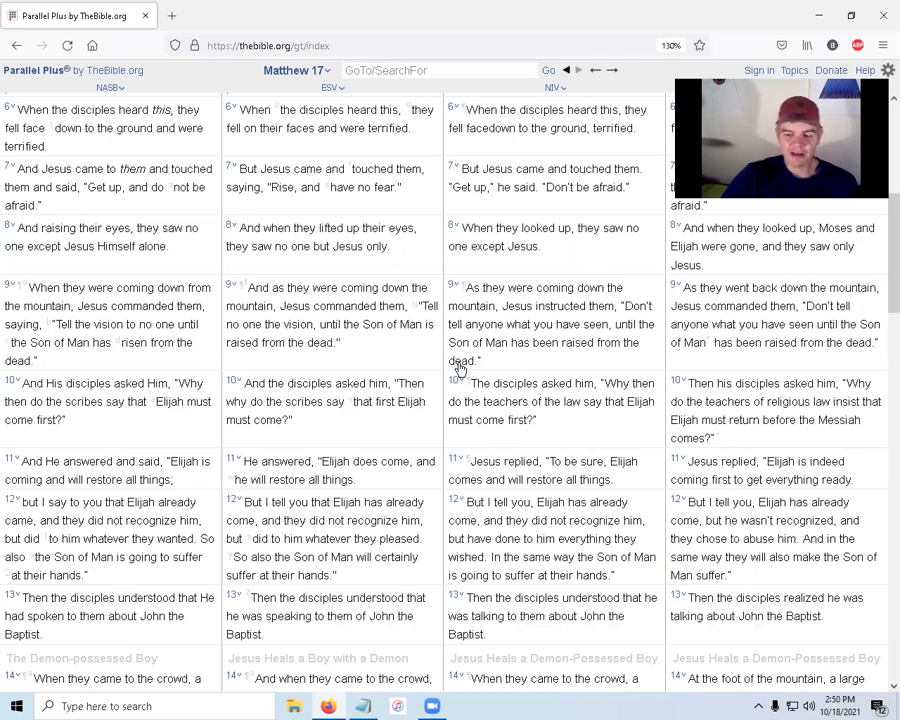
mouse_move(595, 393)
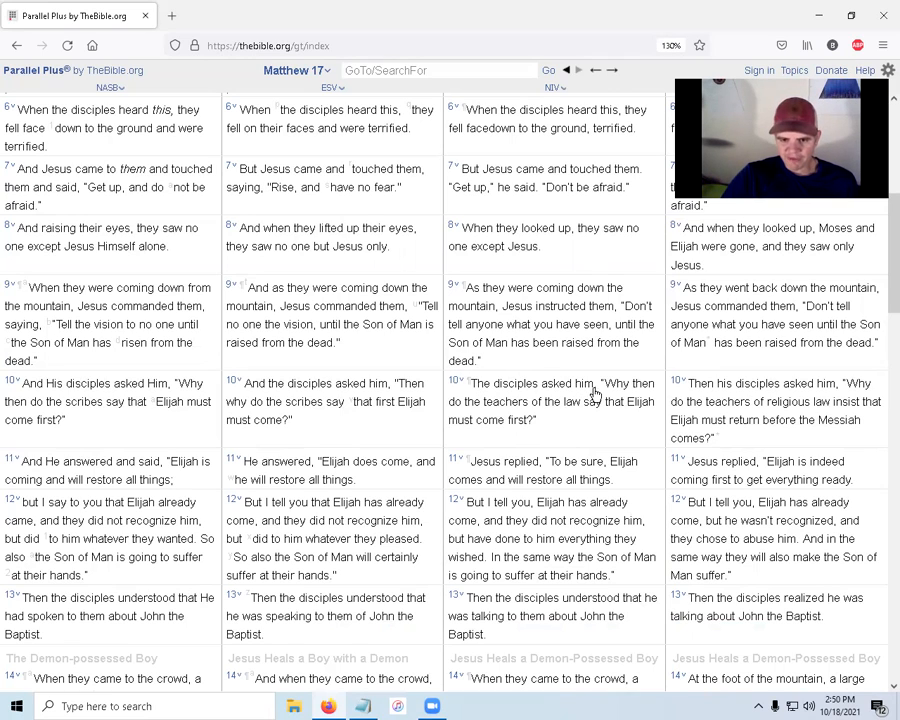
mouse_move(565, 410)
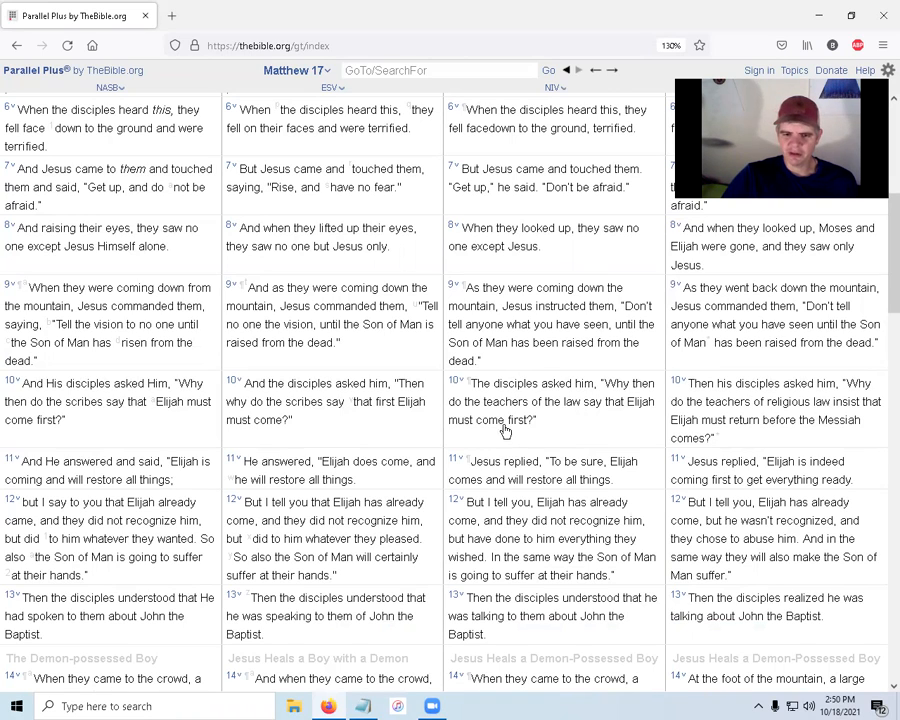
mouse_move(520, 428)
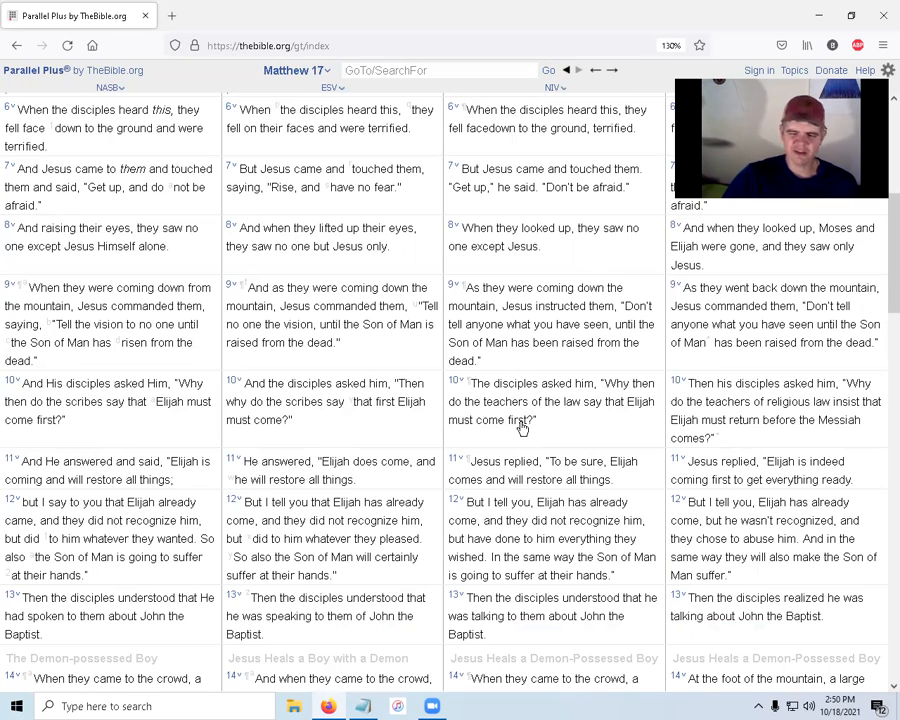
mouse_move(537, 378)
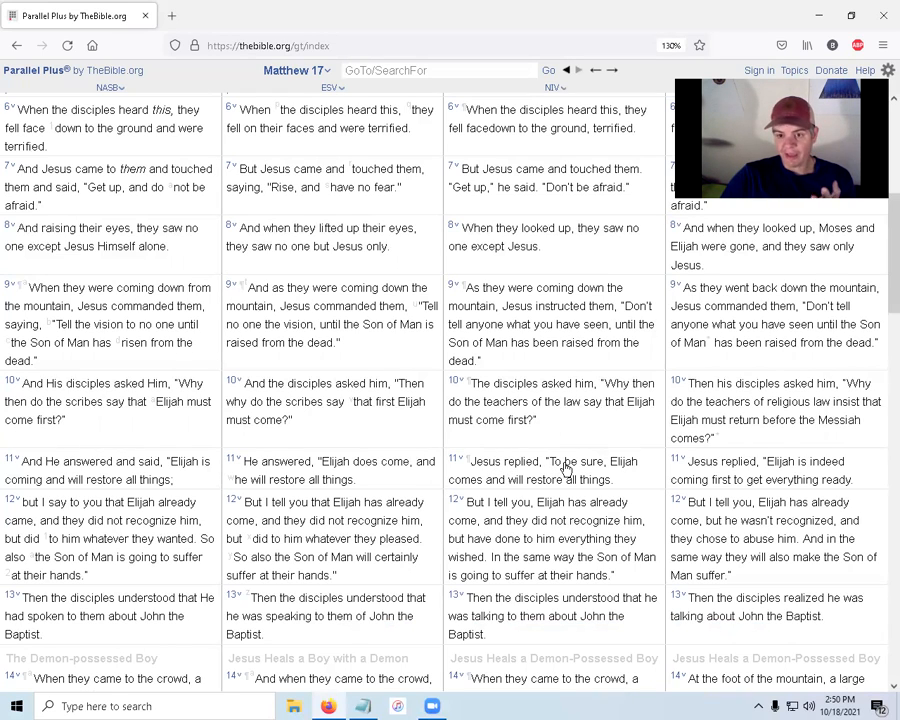
mouse_move(583, 470)
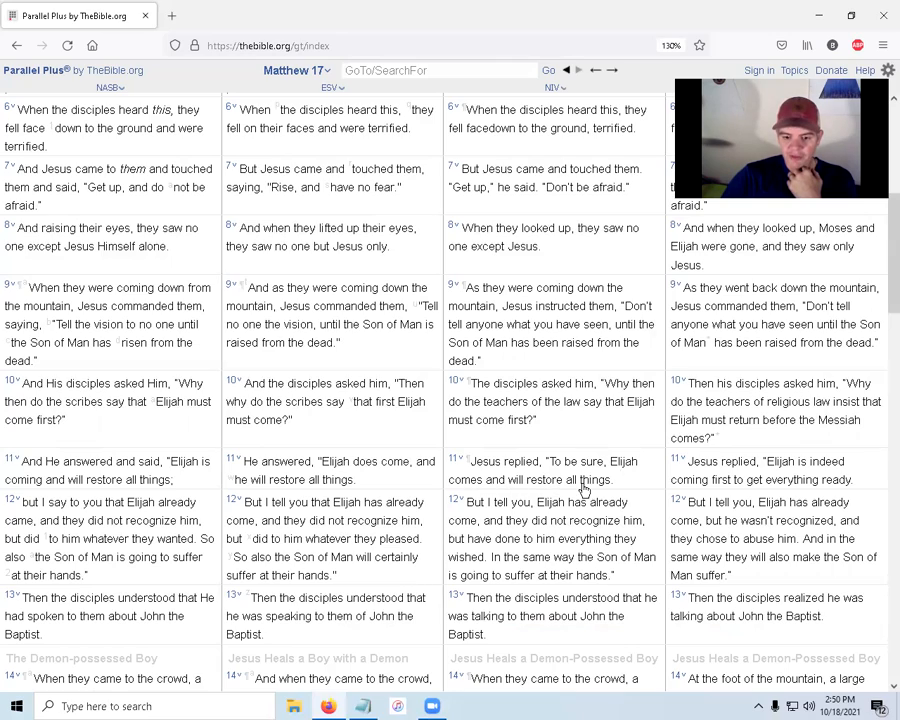
Step: Scroll to verses 9–17, showing the demon-possessed boy's healing below the Elijah discussion
scroll("down", 3)
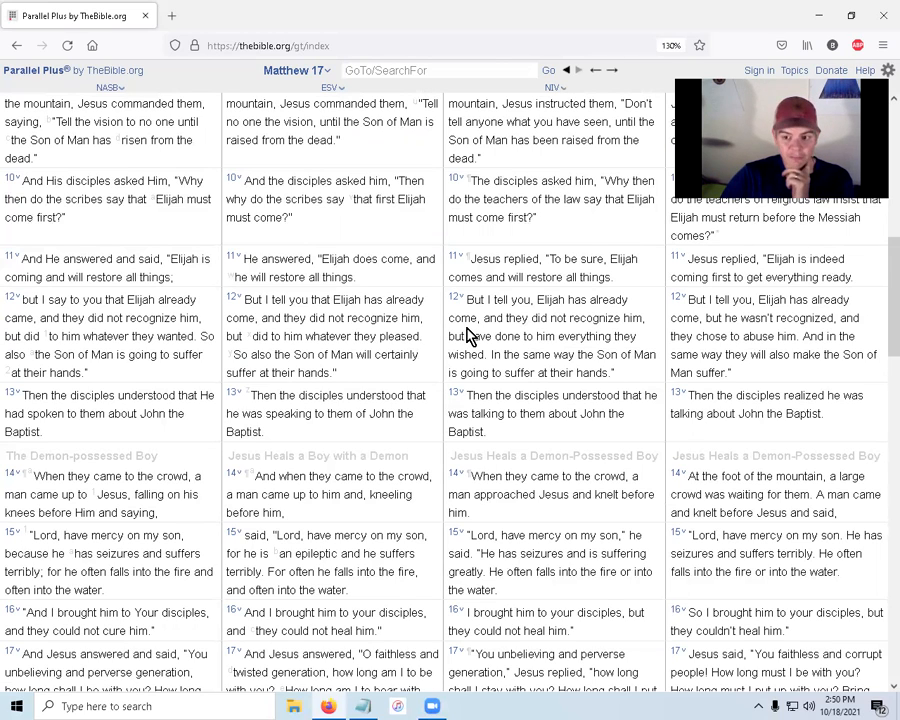
mouse_move(508, 318)
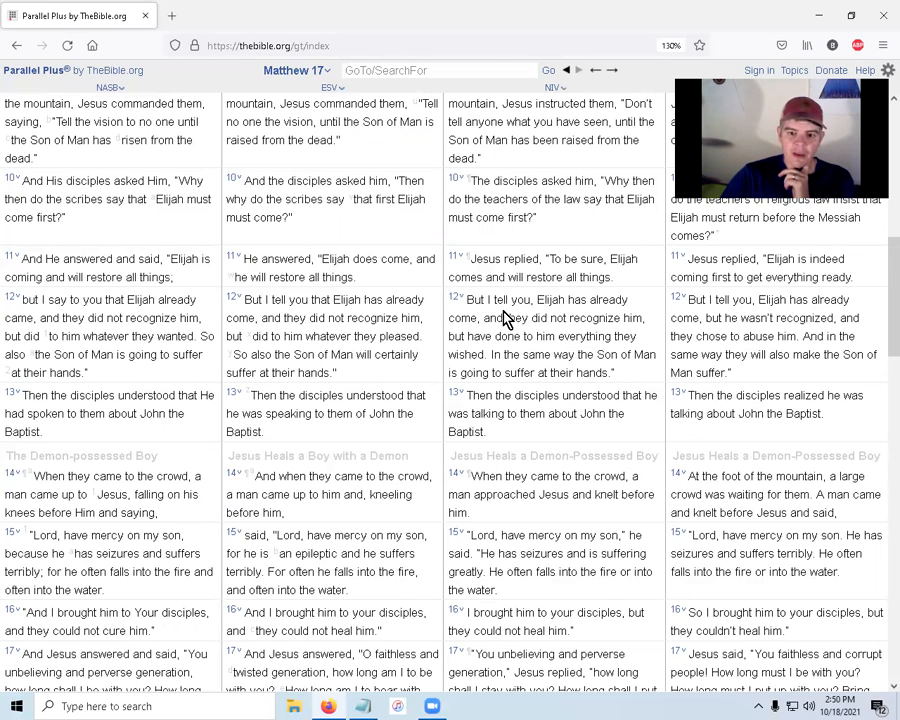
mouse_move(635, 327)
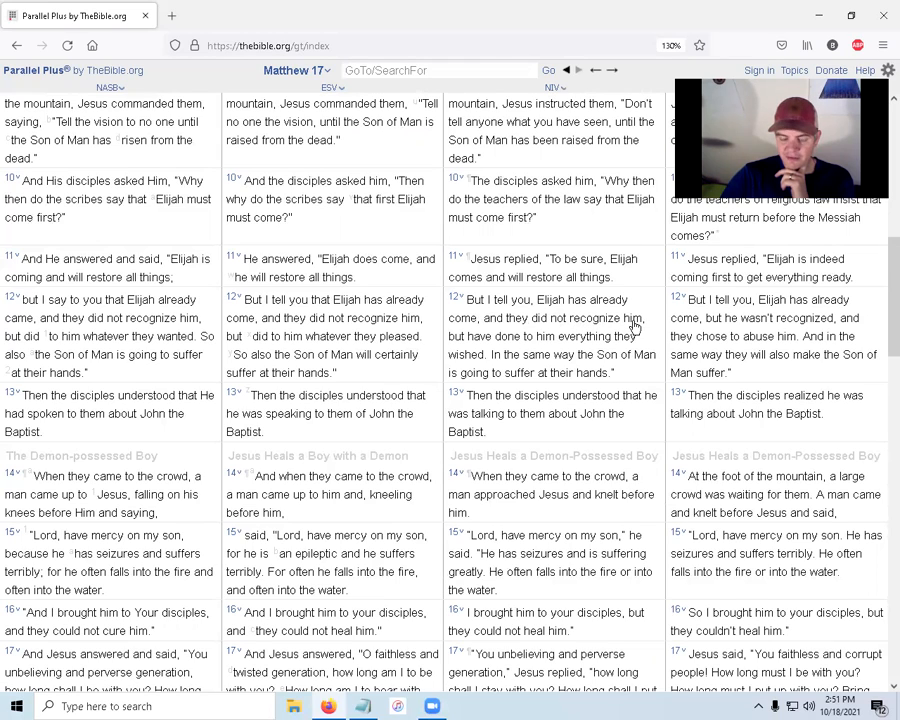
mouse_move(500, 345)
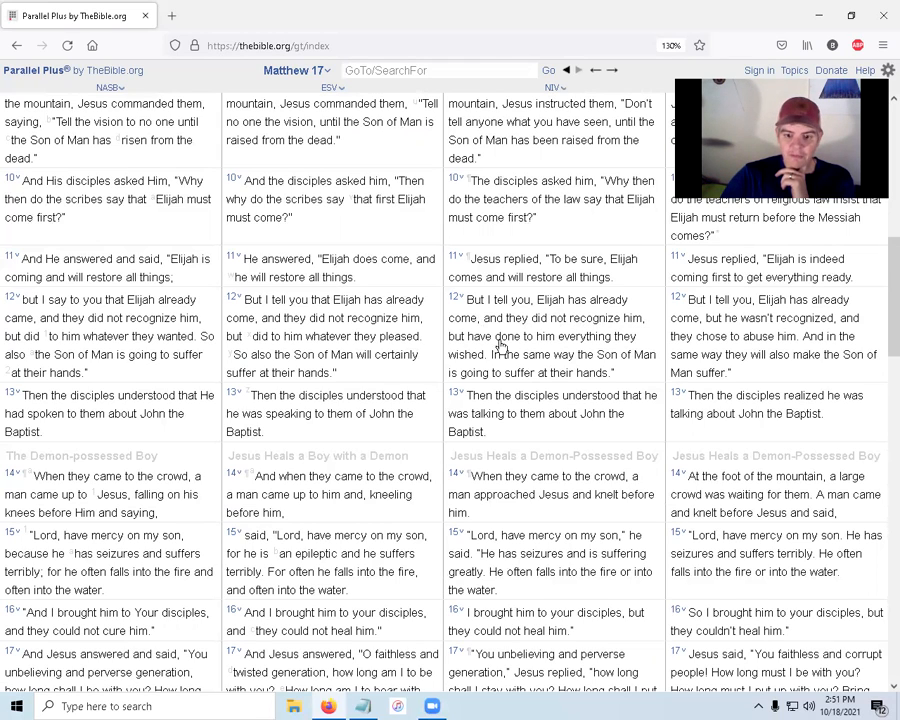
mouse_move(536, 366)
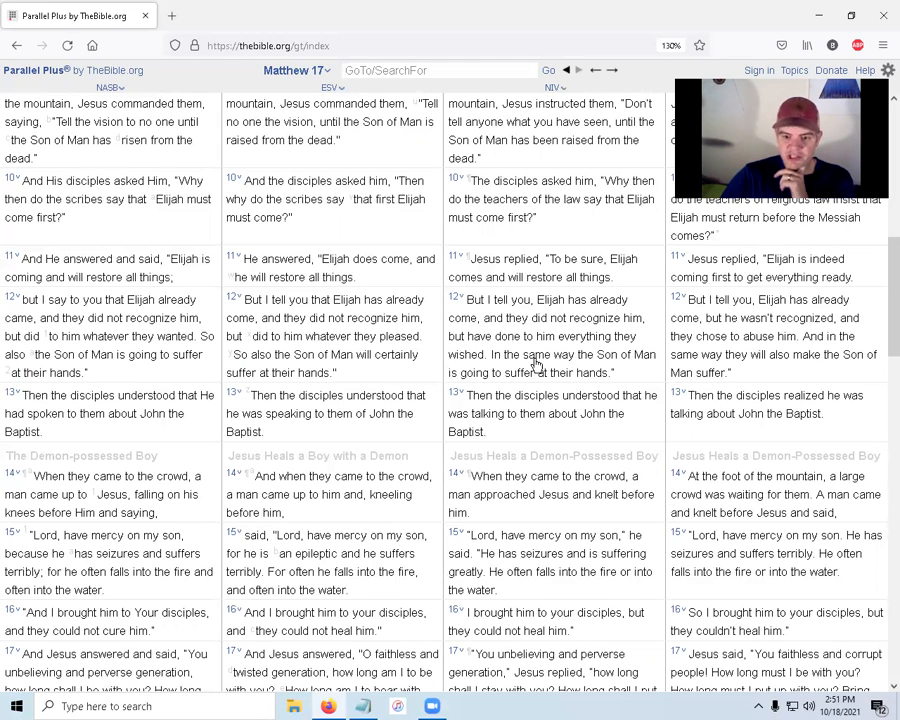
mouse_move(623, 327)
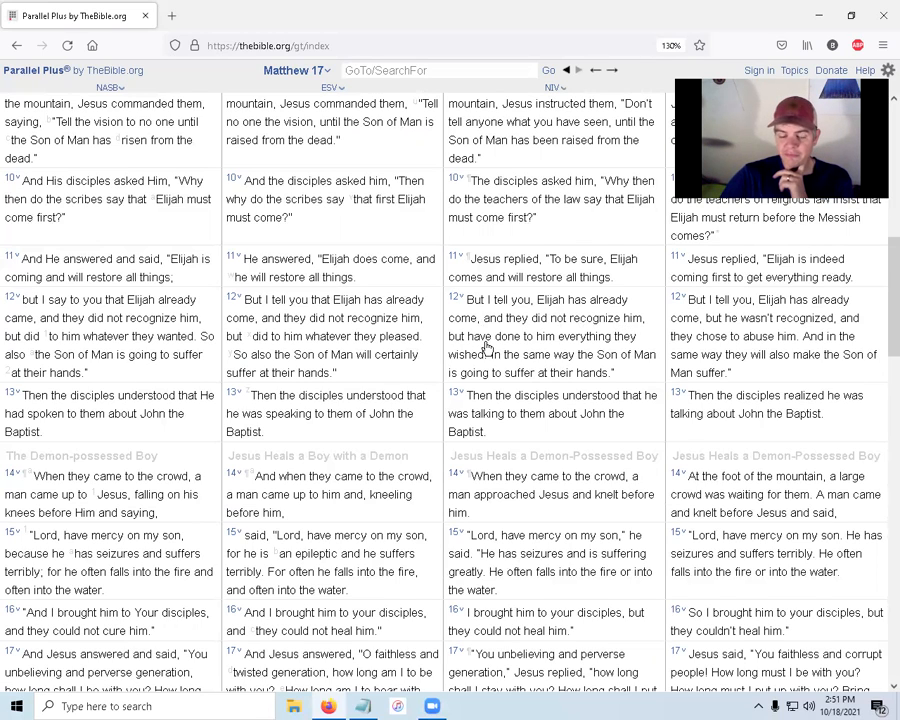
mouse_move(630, 364)
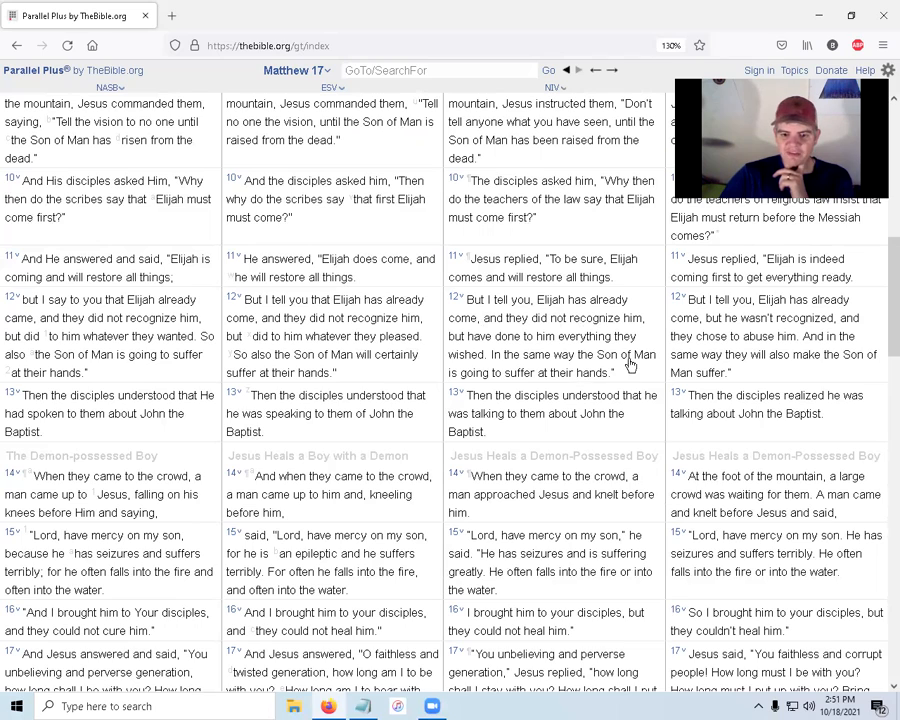
mouse_move(563, 384)
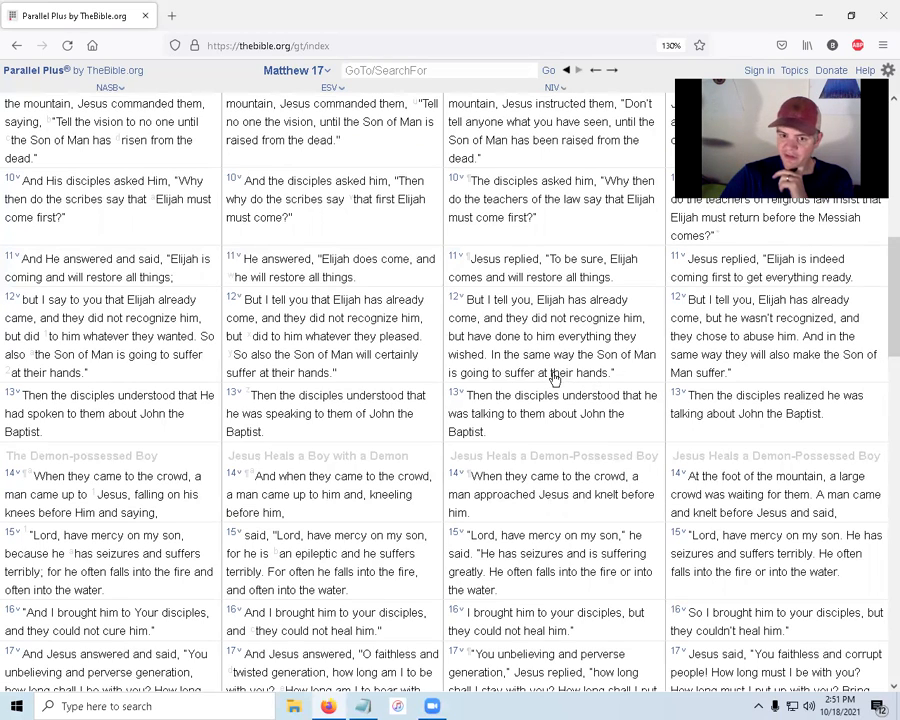
mouse_move(605, 190)
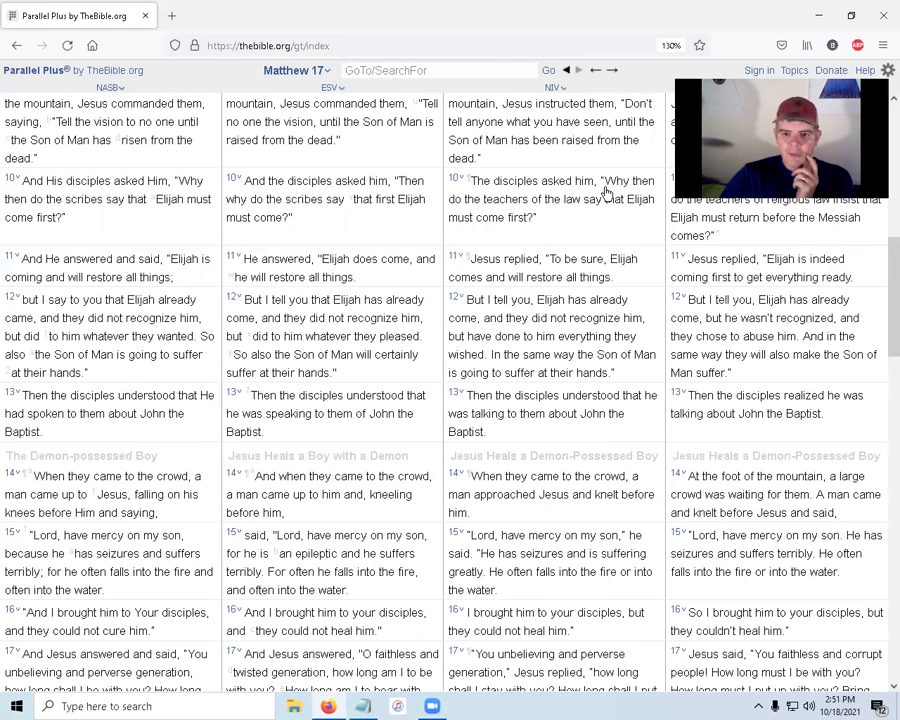
mouse_move(607, 205)
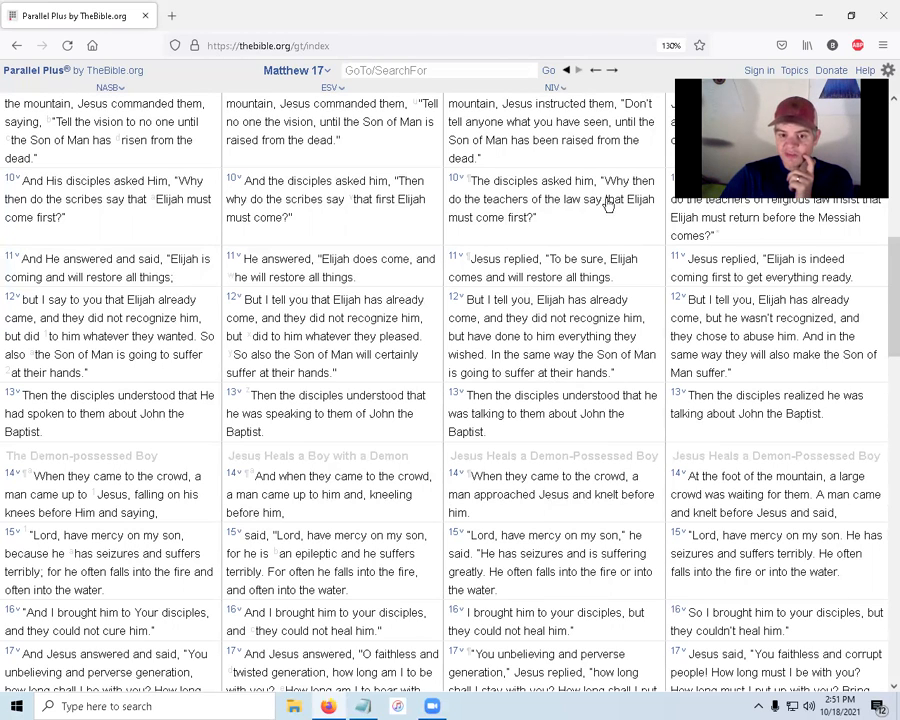
mouse_move(562, 390)
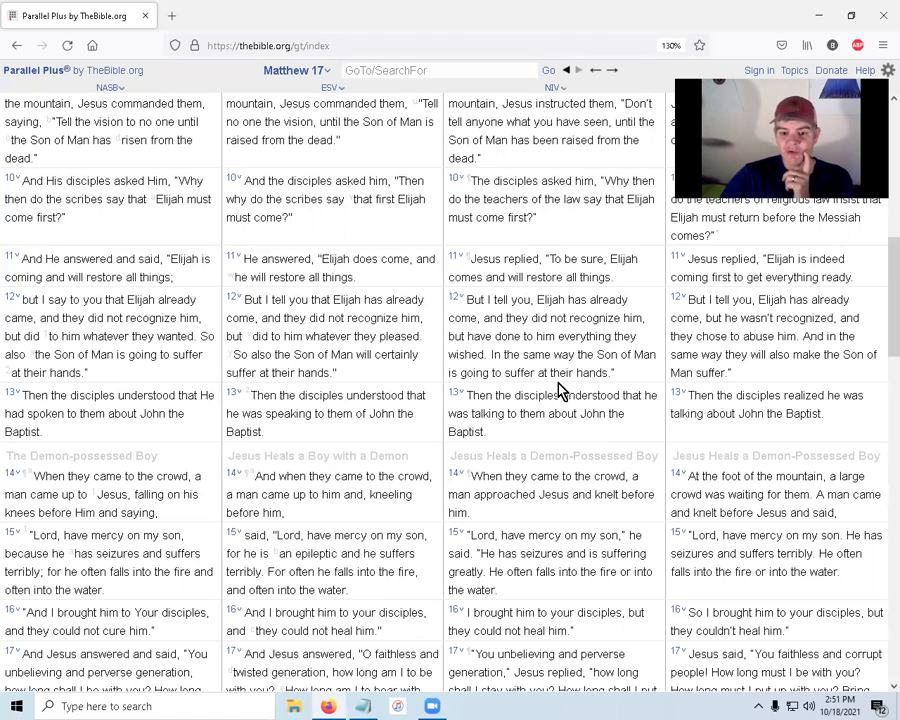
mouse_move(570, 378)
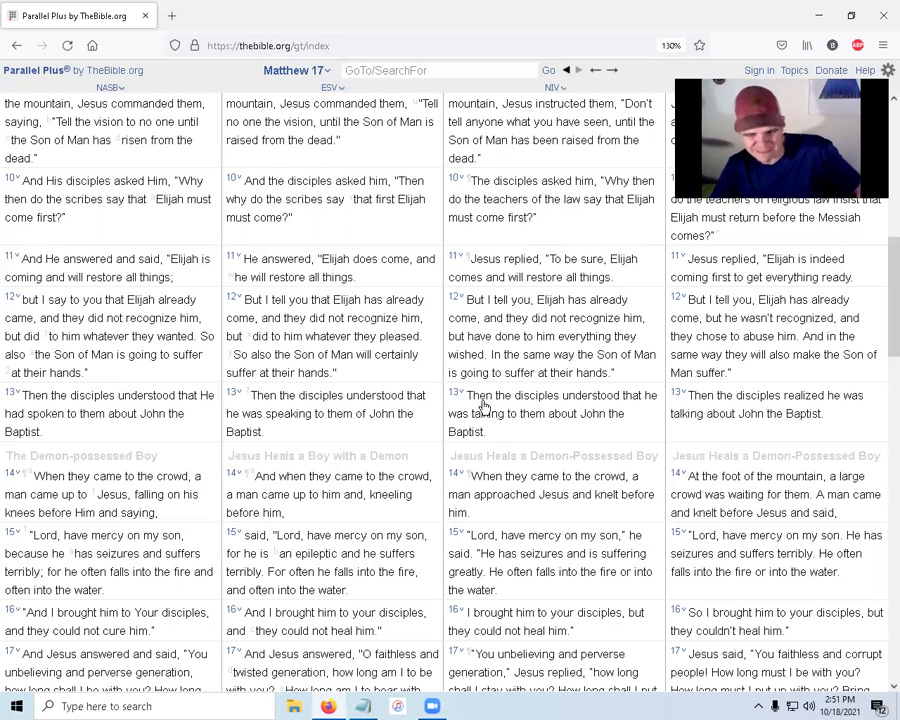
mouse_move(640, 660)
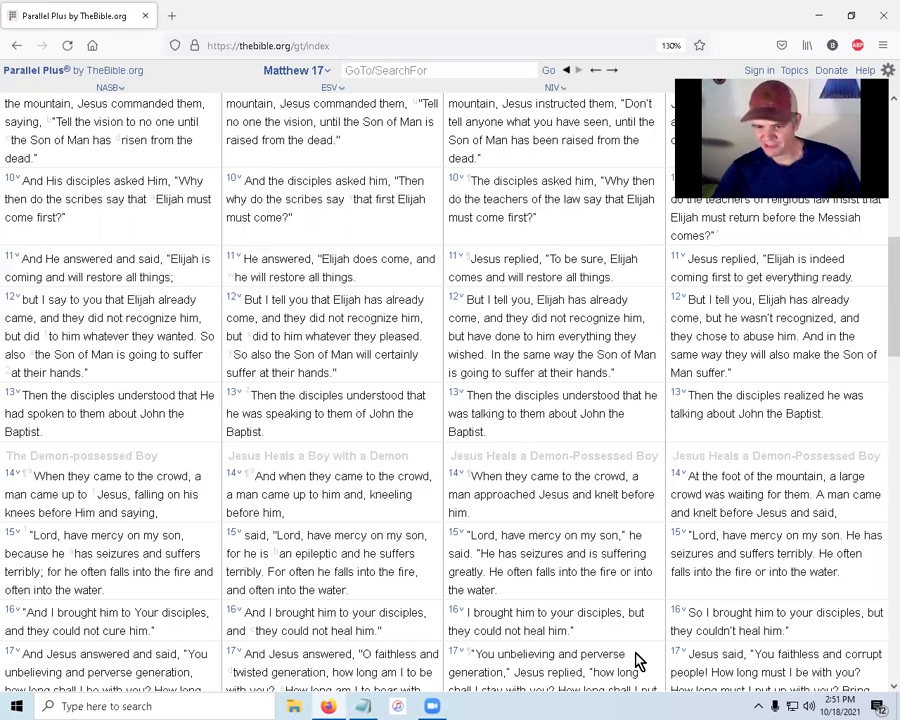